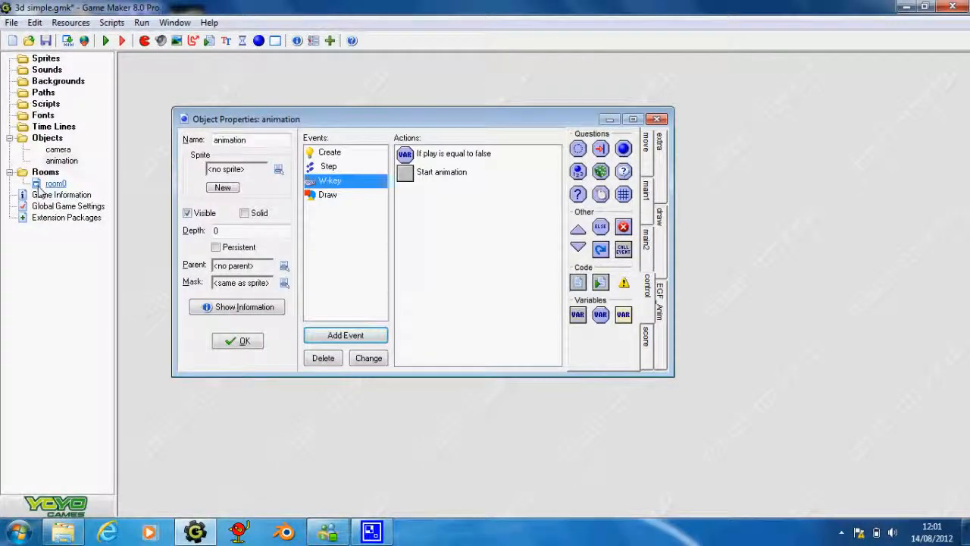
- Inspect the room, close the animation object, and change camera zoomz from 50 to 100
double_click(55, 184)
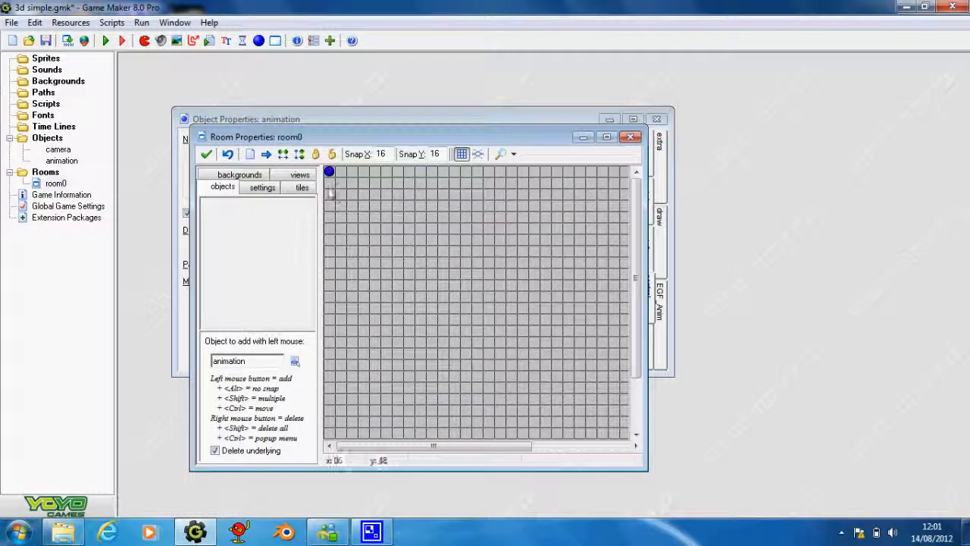
click(329, 180)
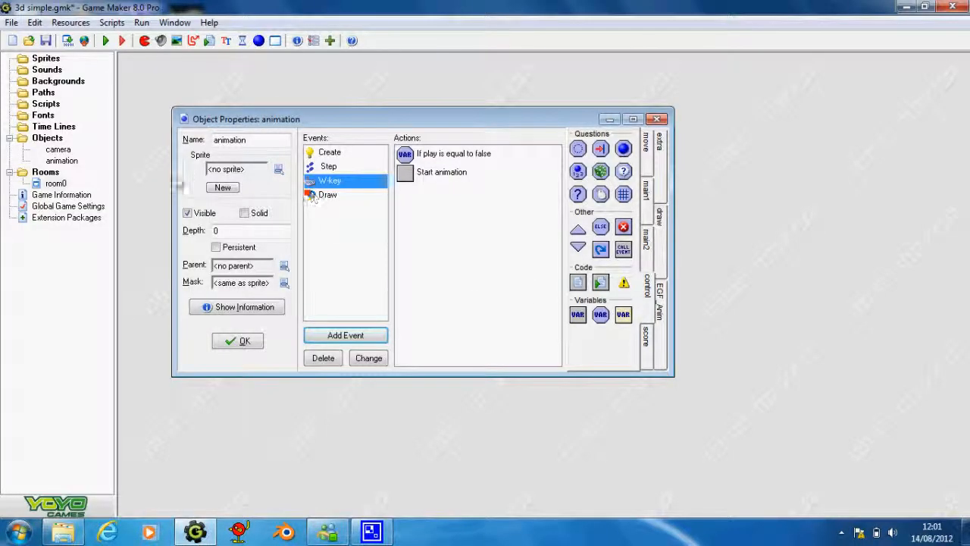
mouse_move(238, 341)
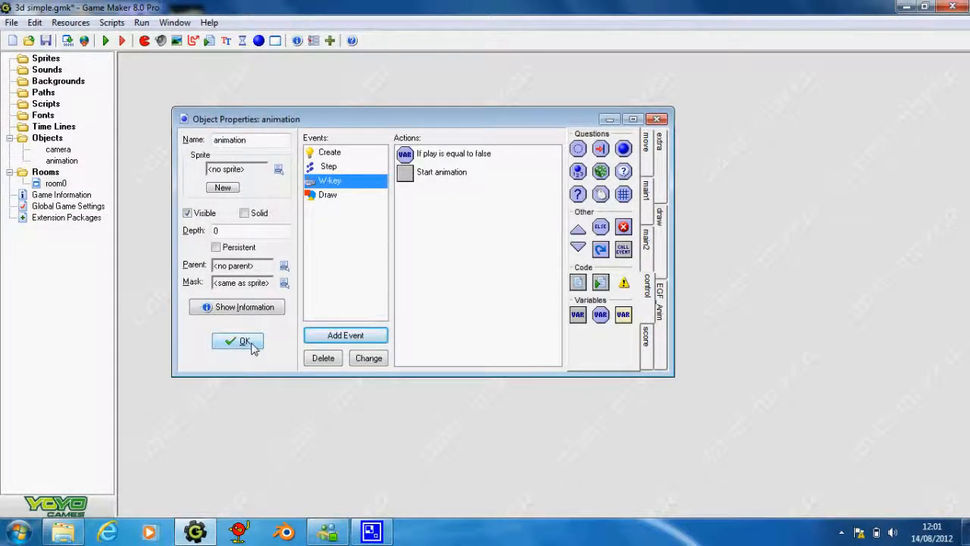
click(238, 341)
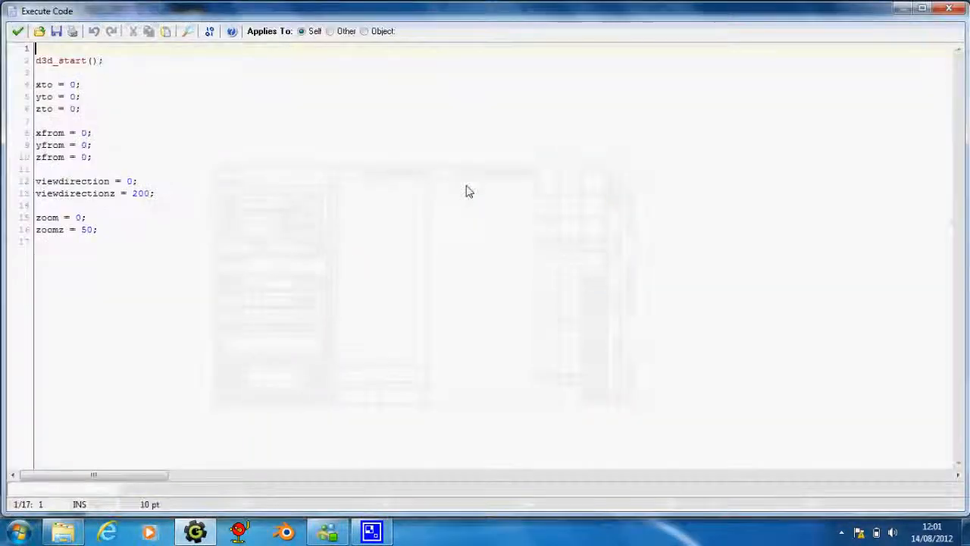
click(85, 229)
text(1)
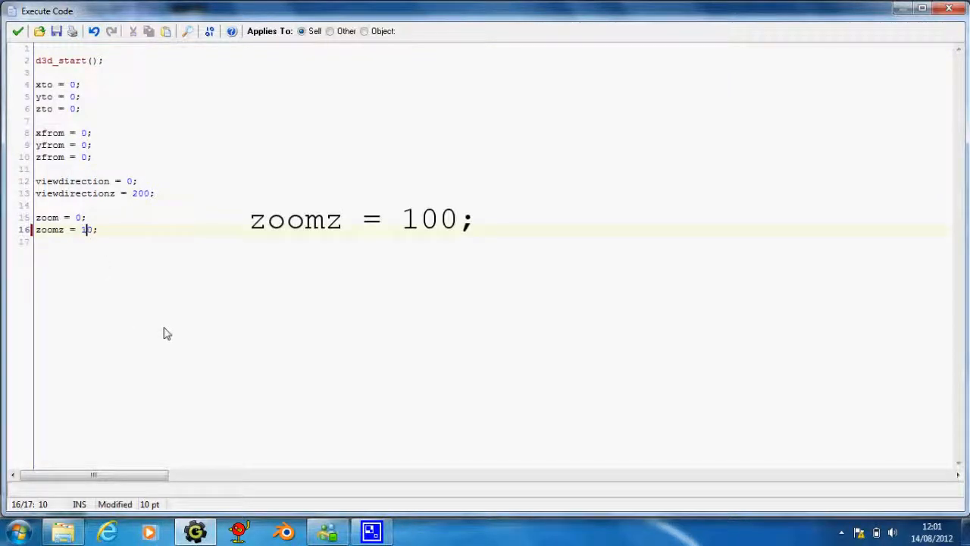
text(0)
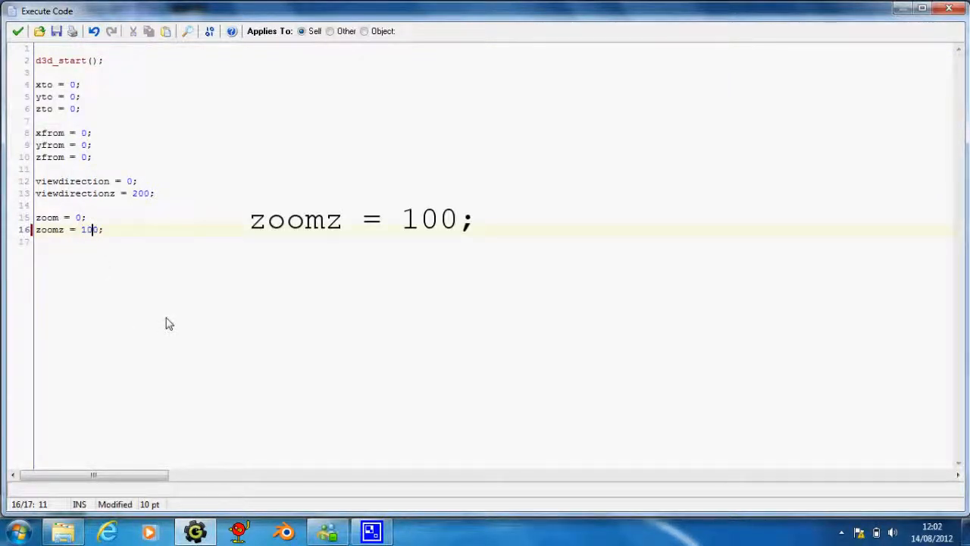
mouse_move(194, 216)
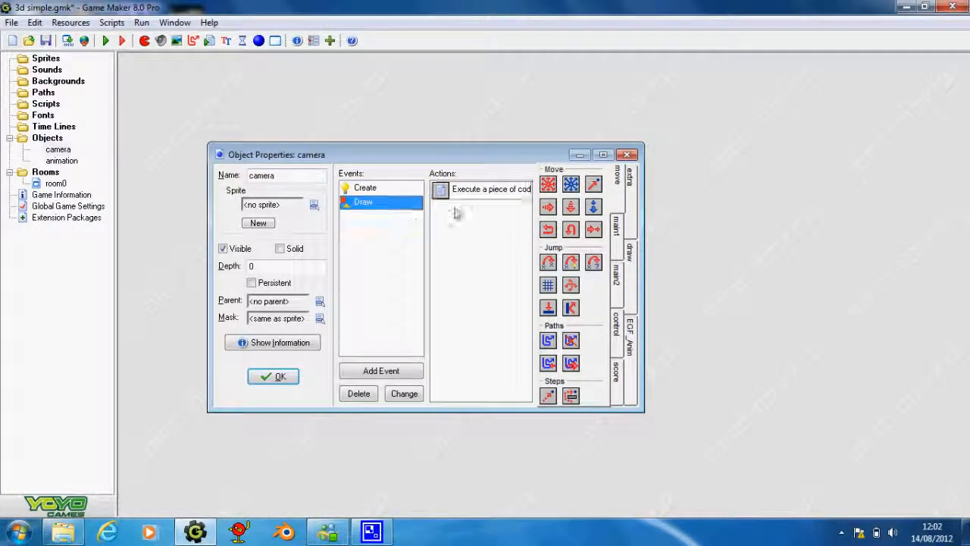
- Append +xto, +yto, +zto to the camera's from lines, then test-run and close the game
double_click(491, 189)
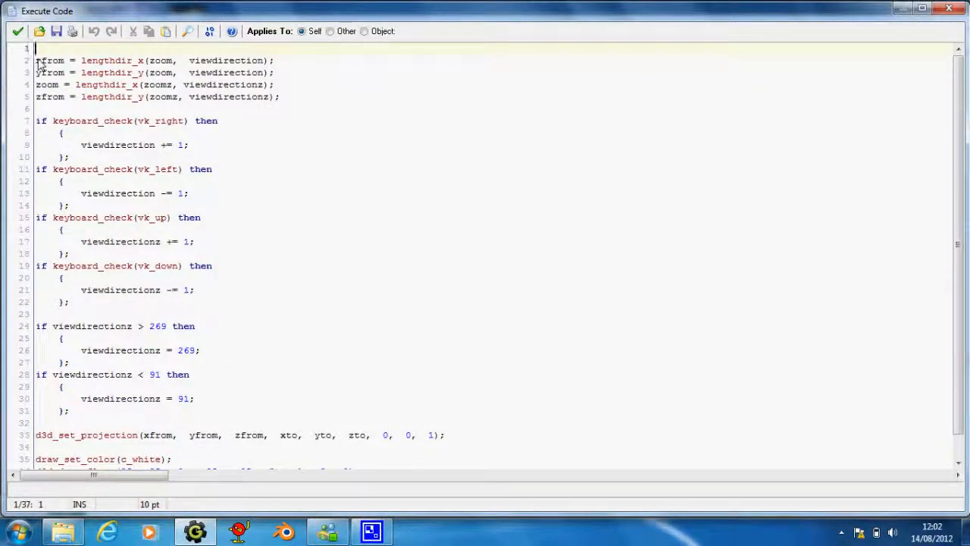
mouse_move(280, 73)
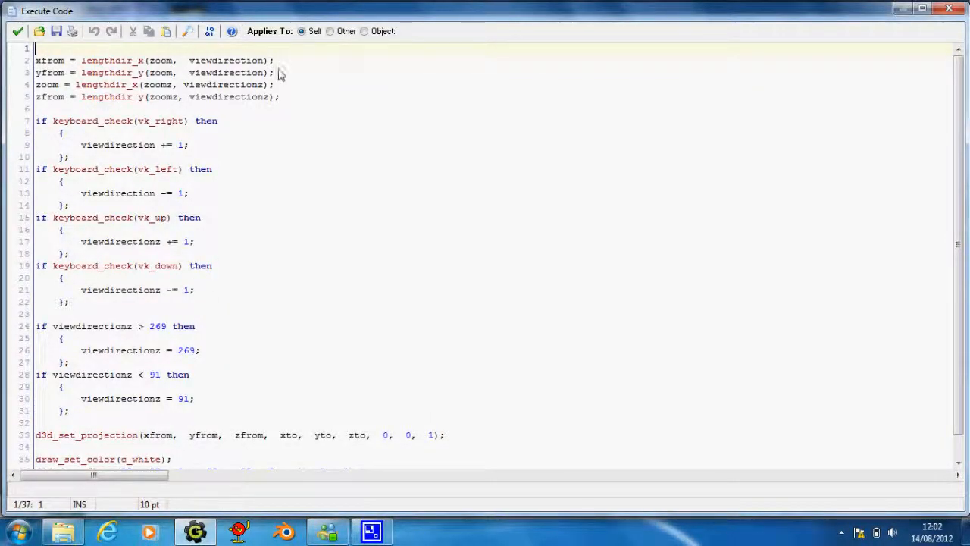
text(+xto)
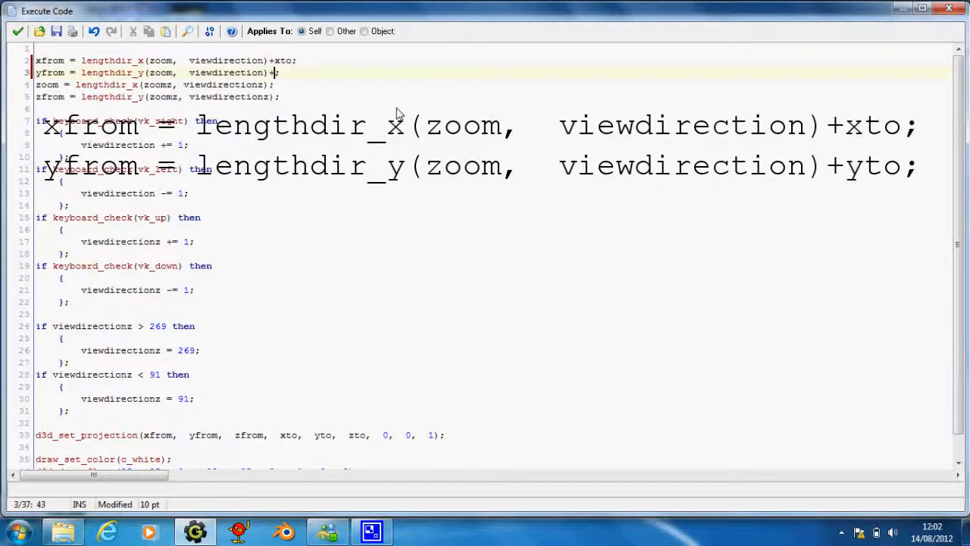
text(yto)
click(493, 97)
text(+)
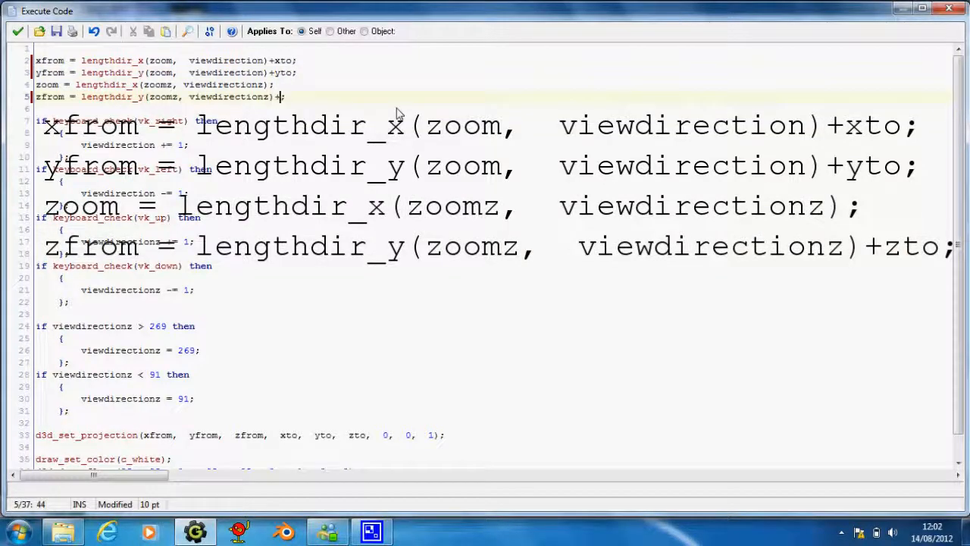
text(zto;)
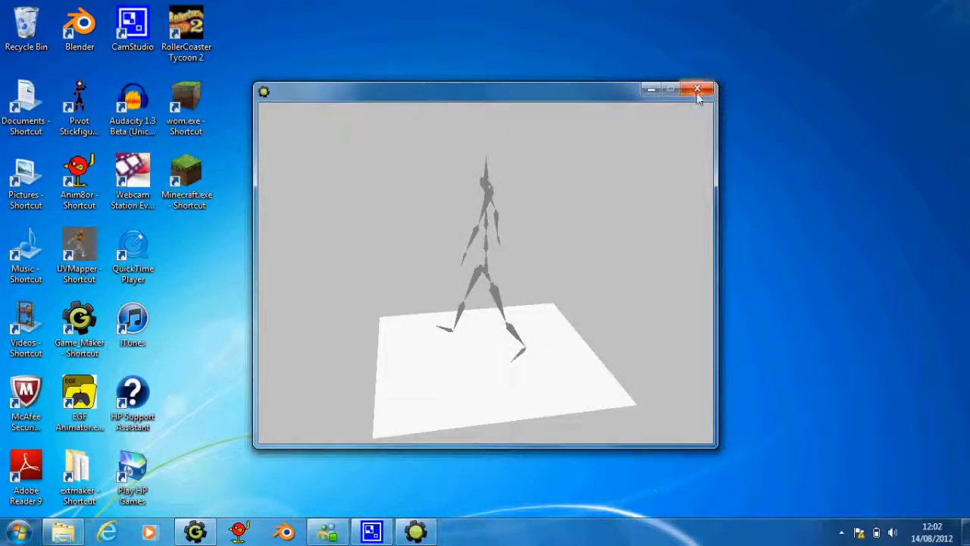
click(697, 89)
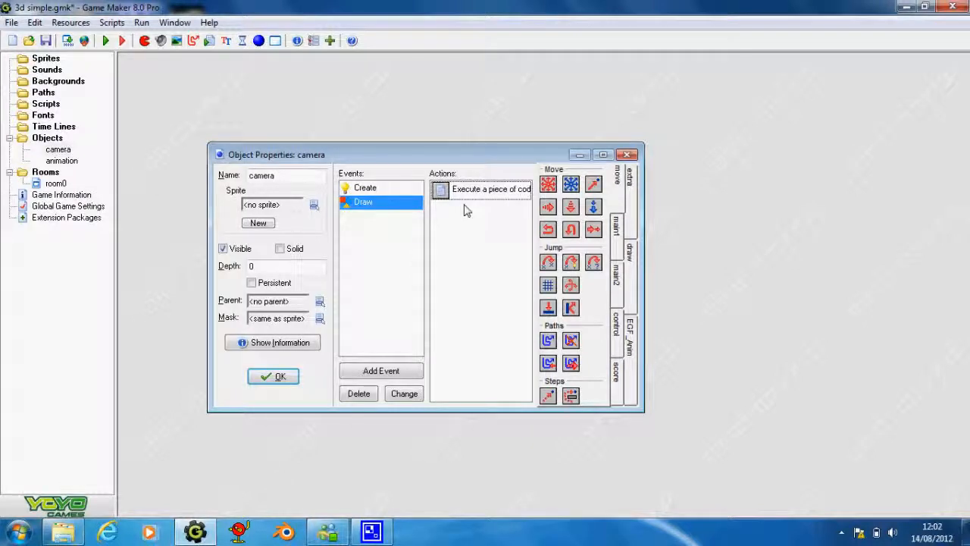
- Edit d3d_draw_floor to (500, 500, 0, -500, -500, 0, -1, 0, 0) and save the code
double_click(481, 189)
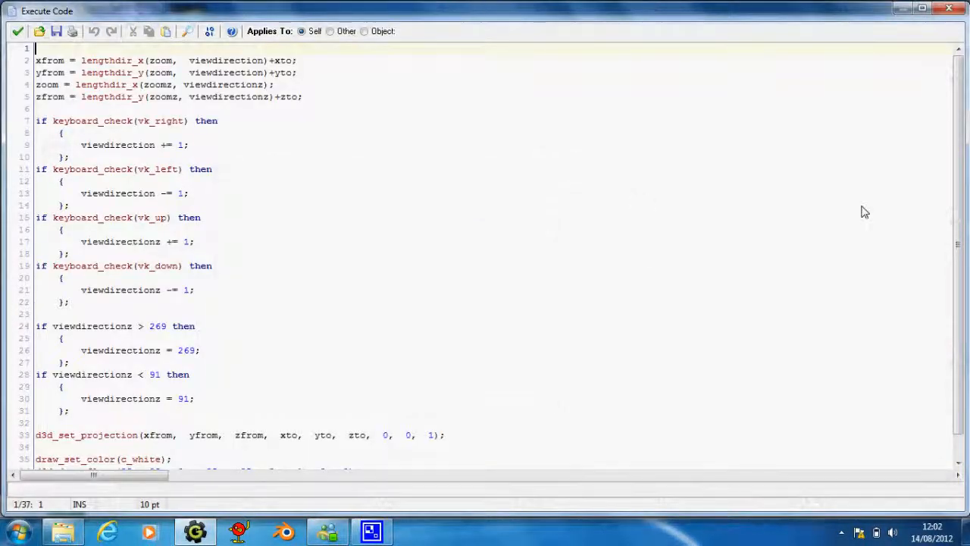
scroll(down, 3)
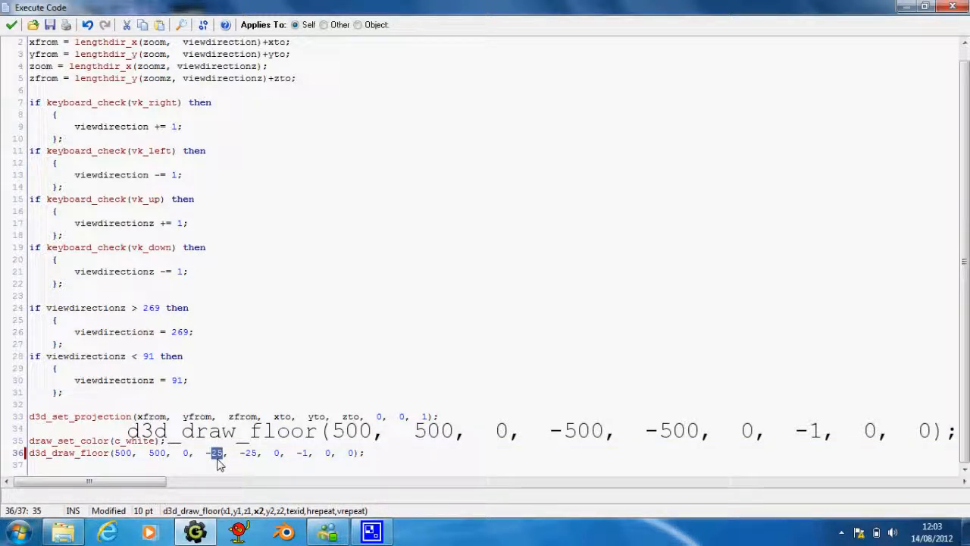
text(-500)
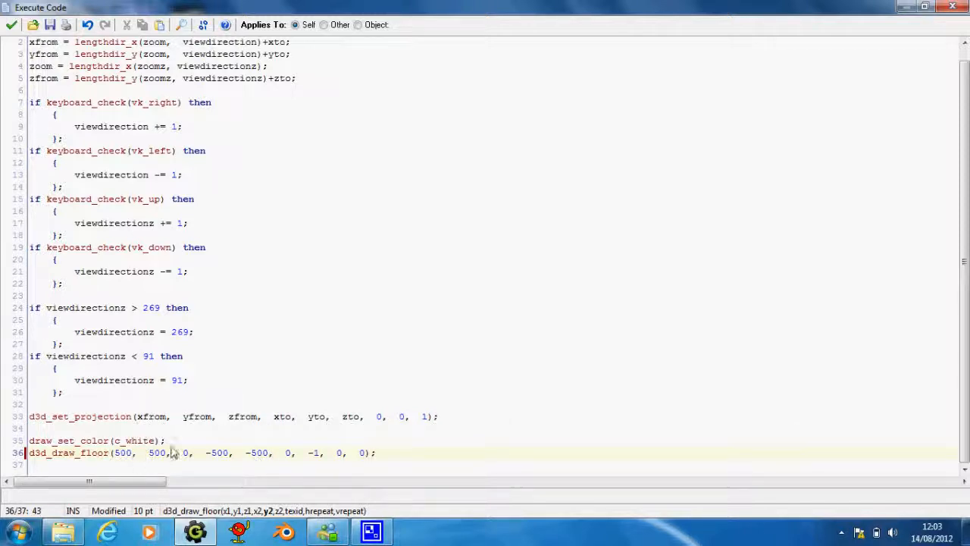
mouse_move(11, 25)
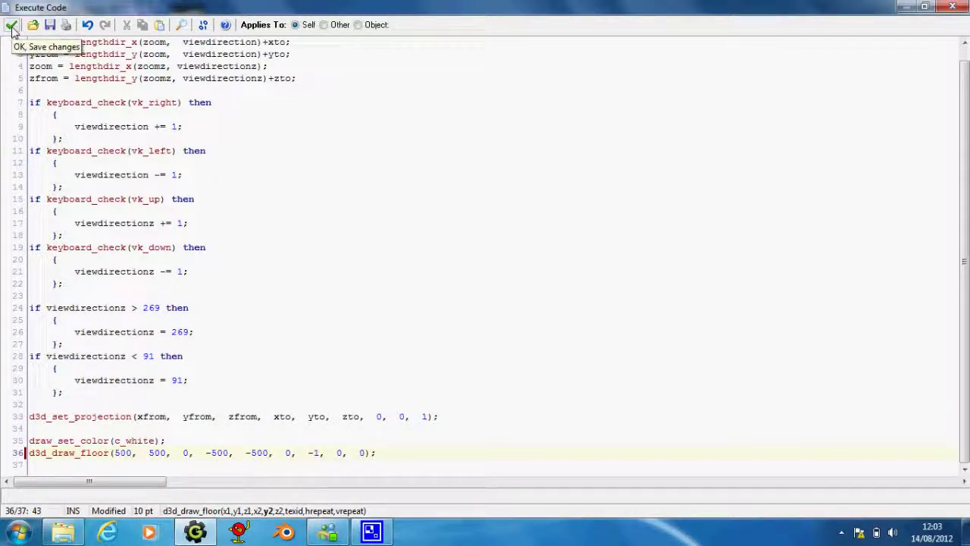
click(11, 25)
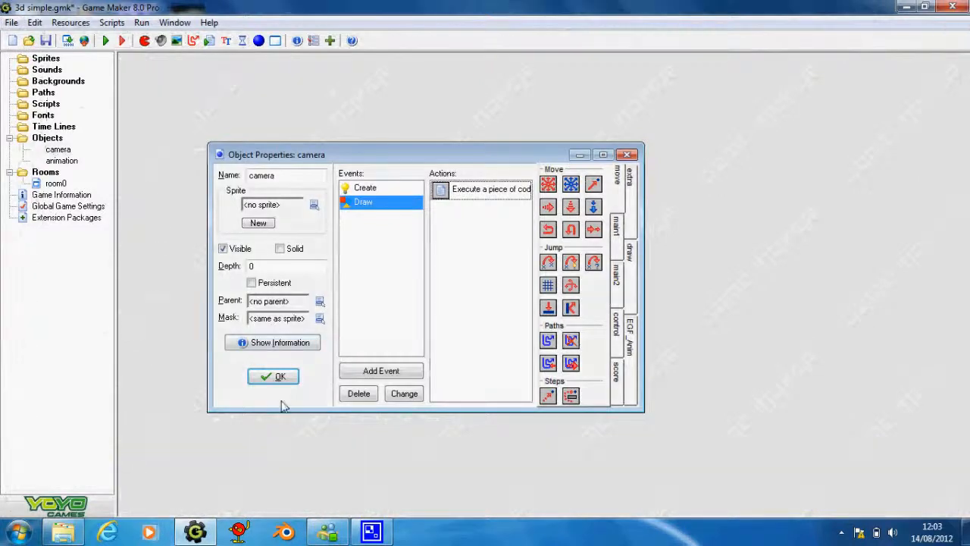
- Close the camera object and open the animation object's Step event code
click(273, 376)
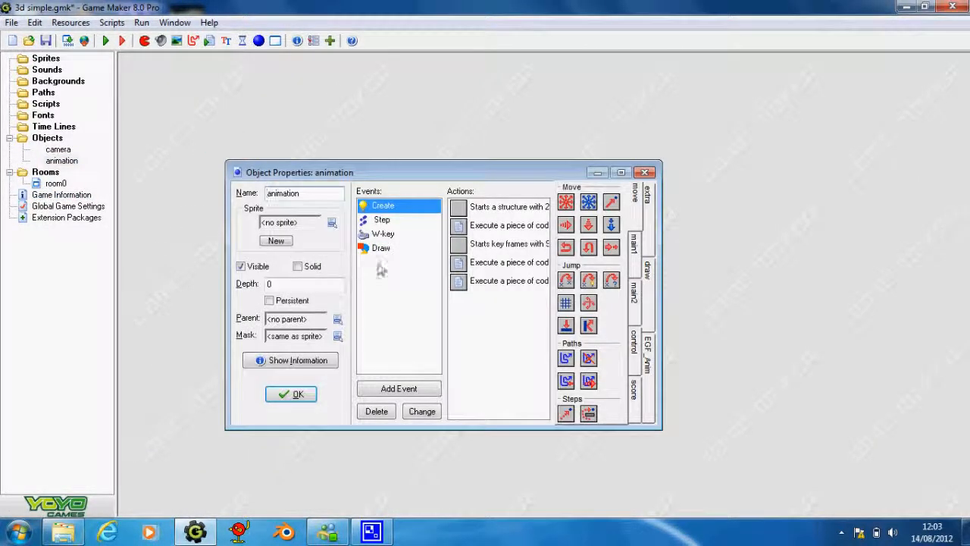
click(382, 219)
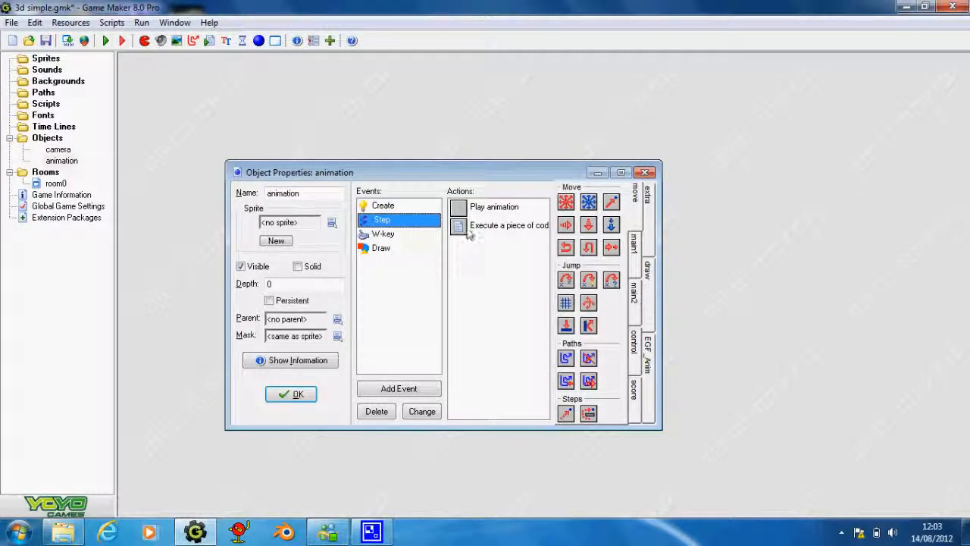
double_click(509, 225)
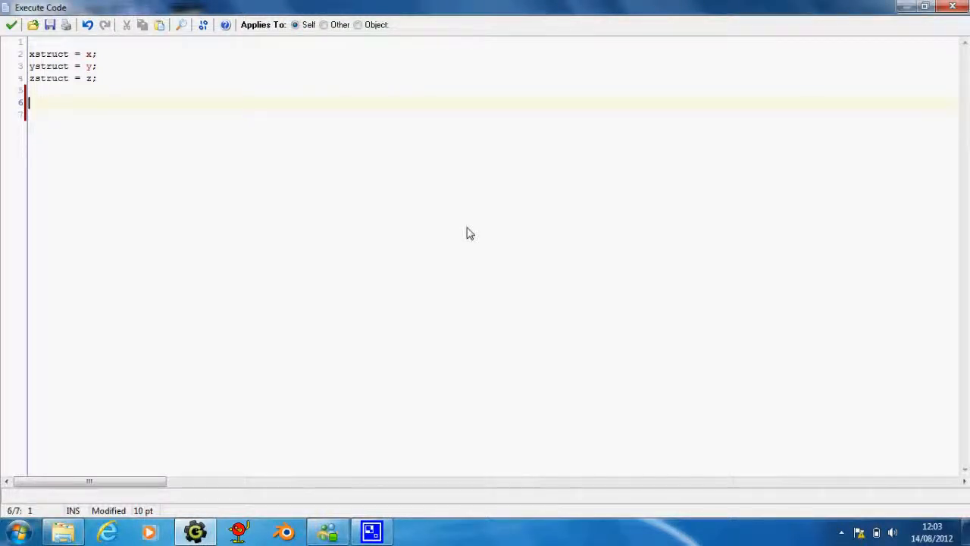
- Reset speed to 0 and set speed to -1 while the W key is held
text(speed)
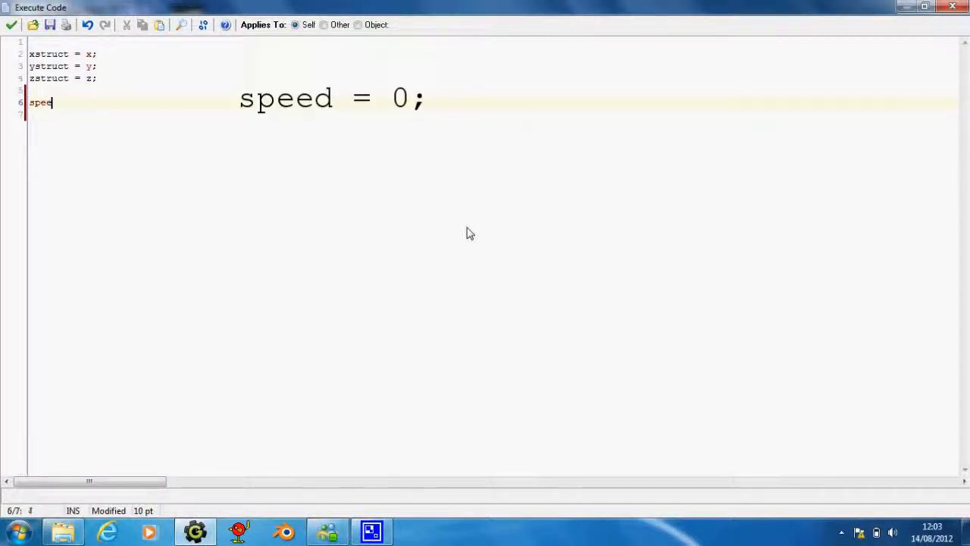
text(d = 0;)
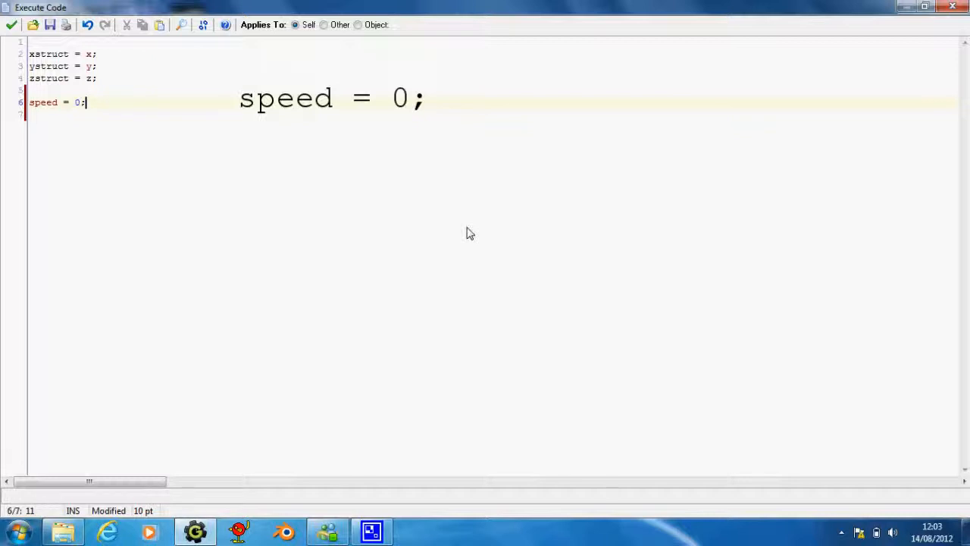
key(Return)
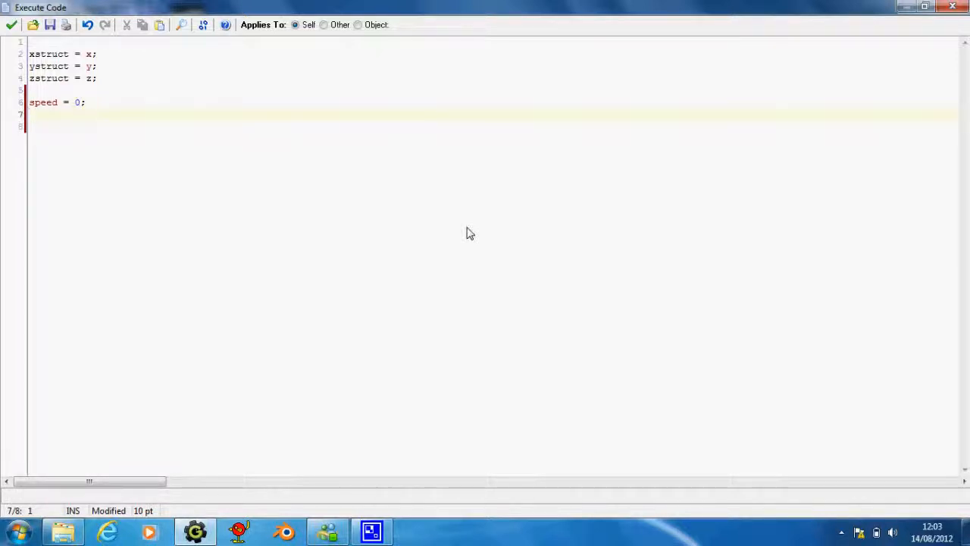
text(if)
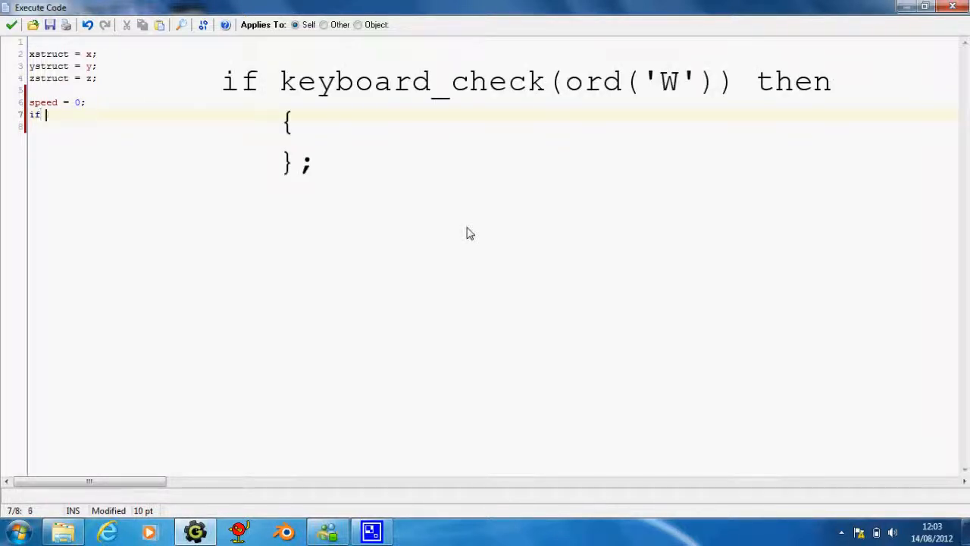
text(keyboard_check)
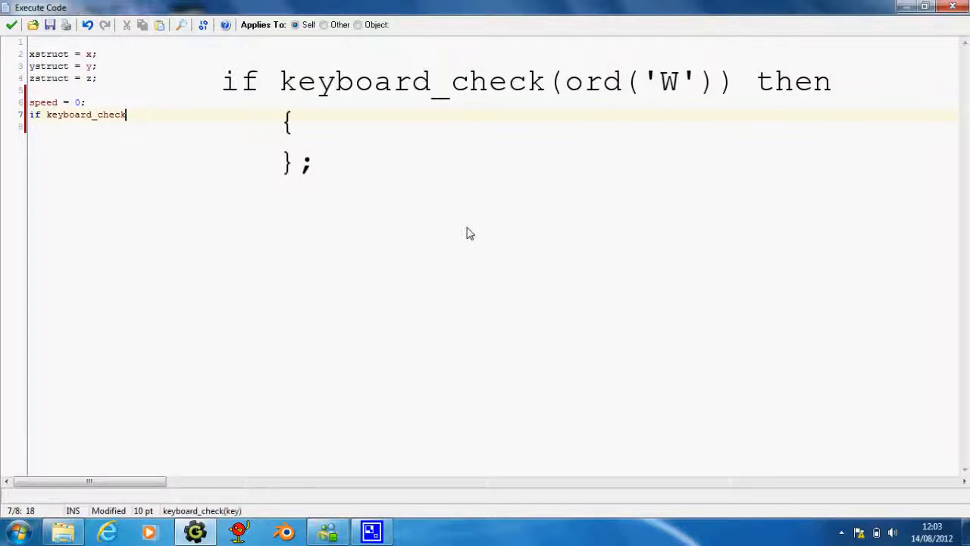
text((vk)
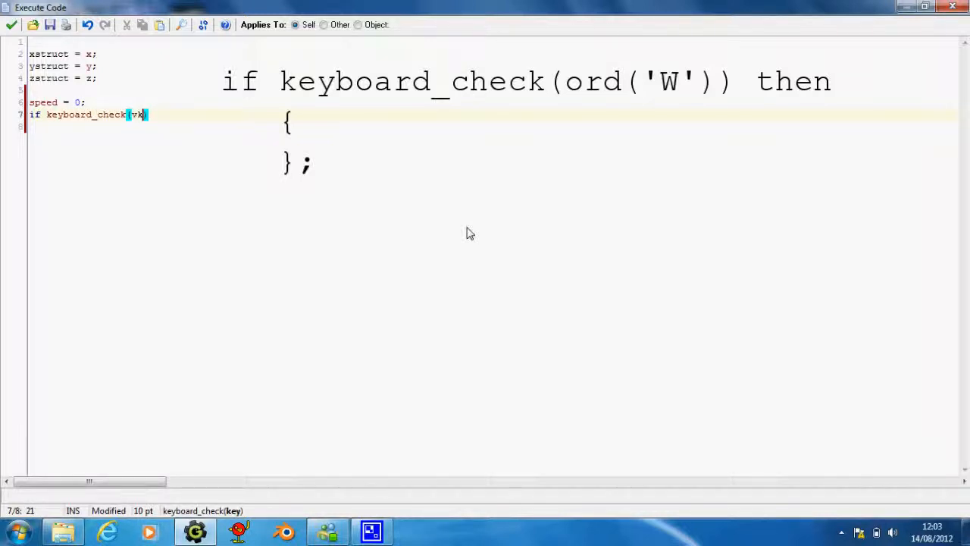
text(ord())
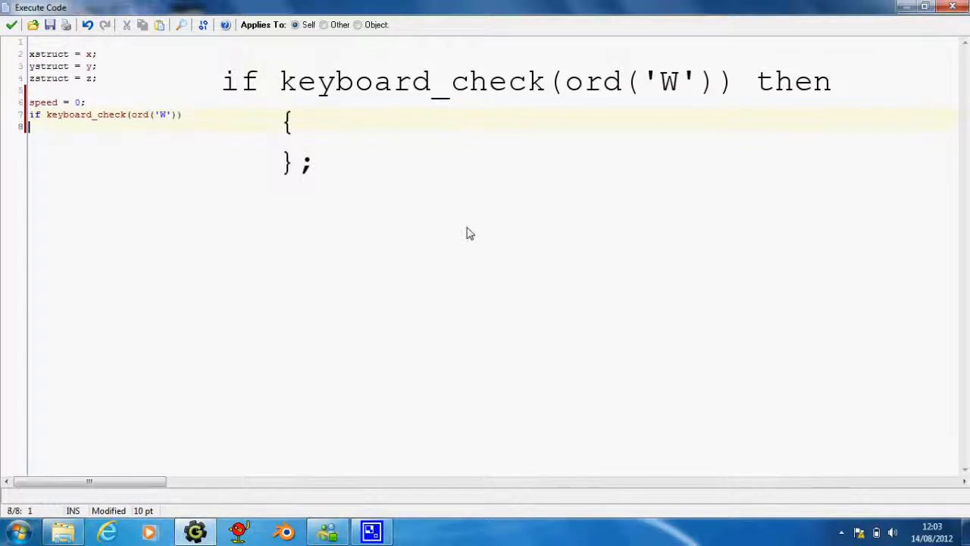
text(then)
text({)
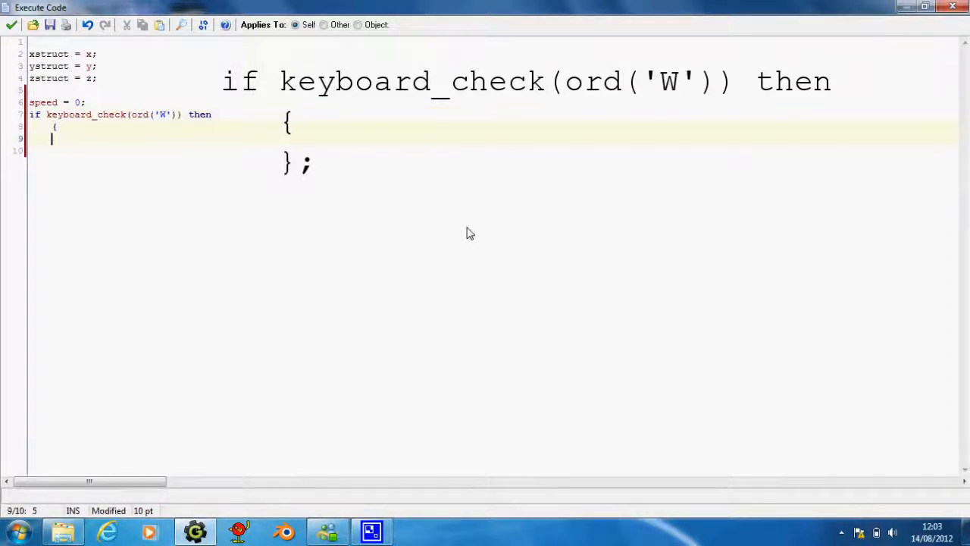
text(speed = -1;)
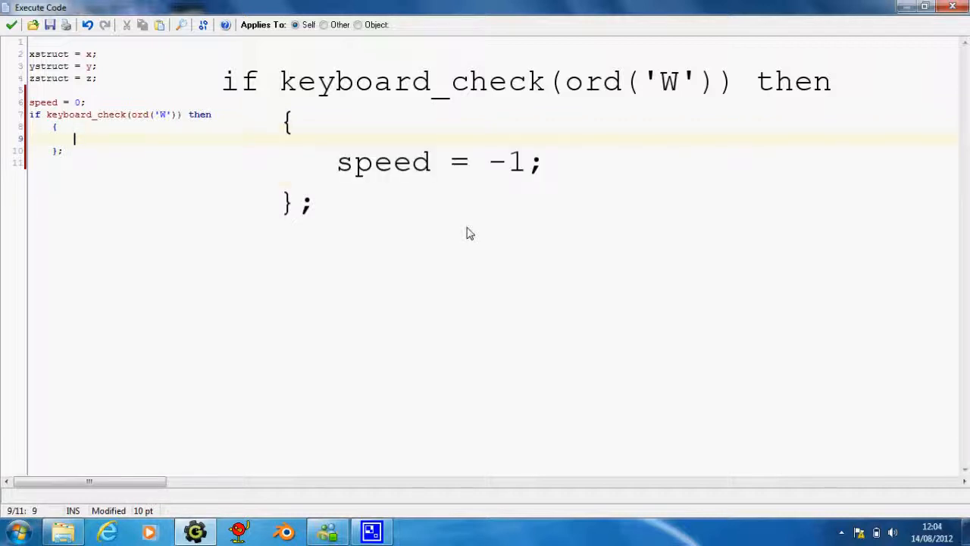
text(speed = -1;)
click(494, 162)
text(if k)
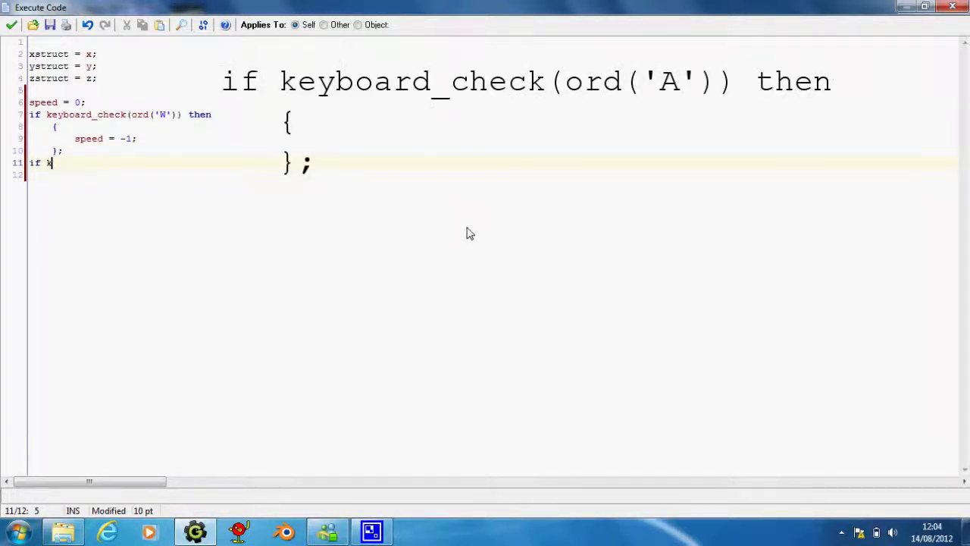
- Add an A-key check that turns the skeleton with direction += 2
text(eyboard_check)
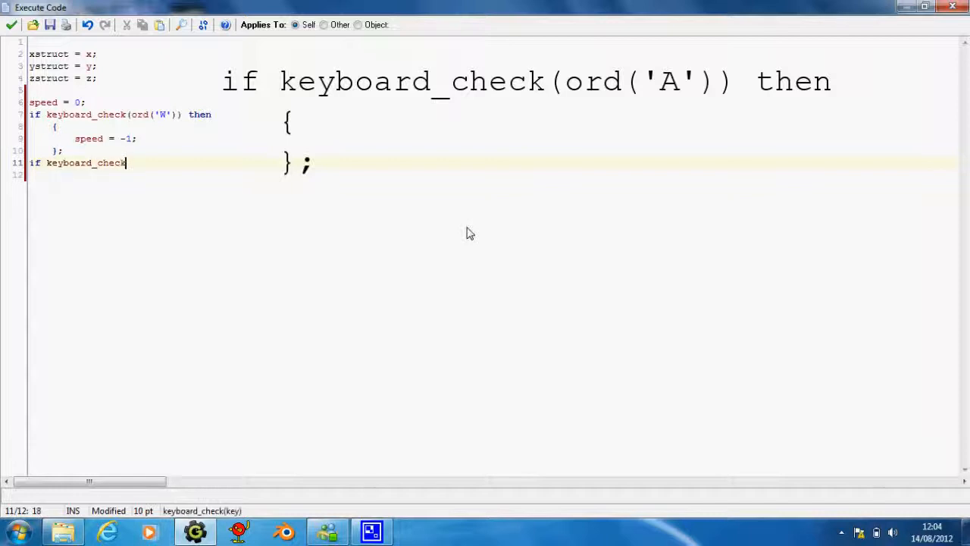
text((ord)
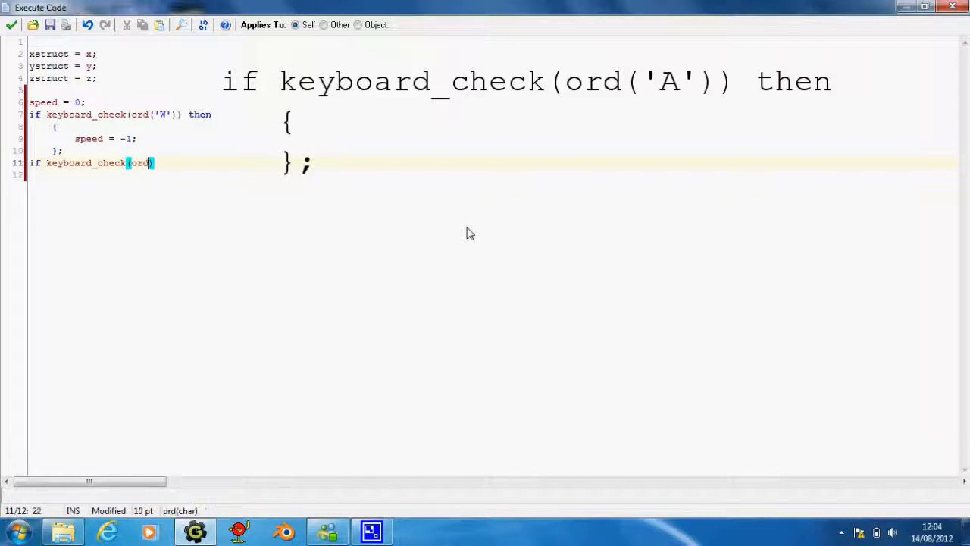
text((')
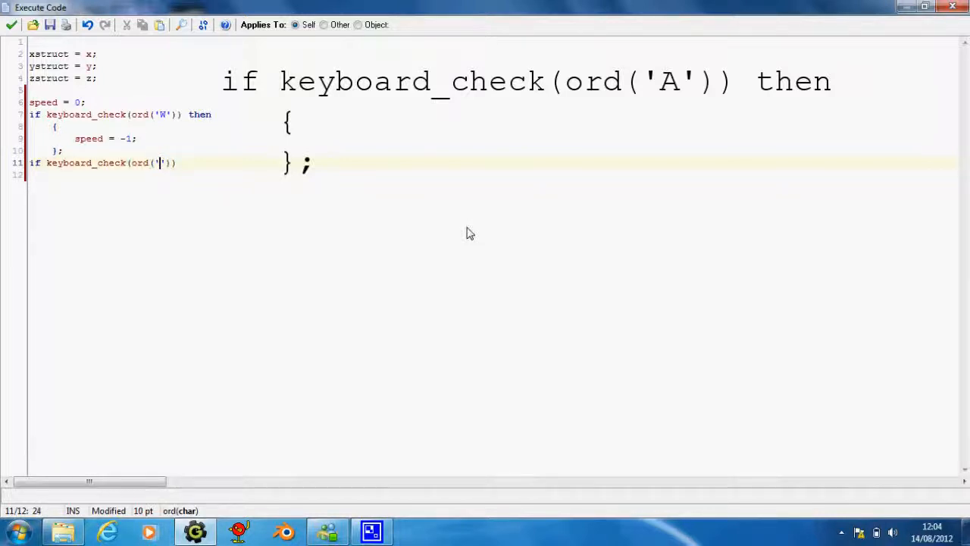
text(A)
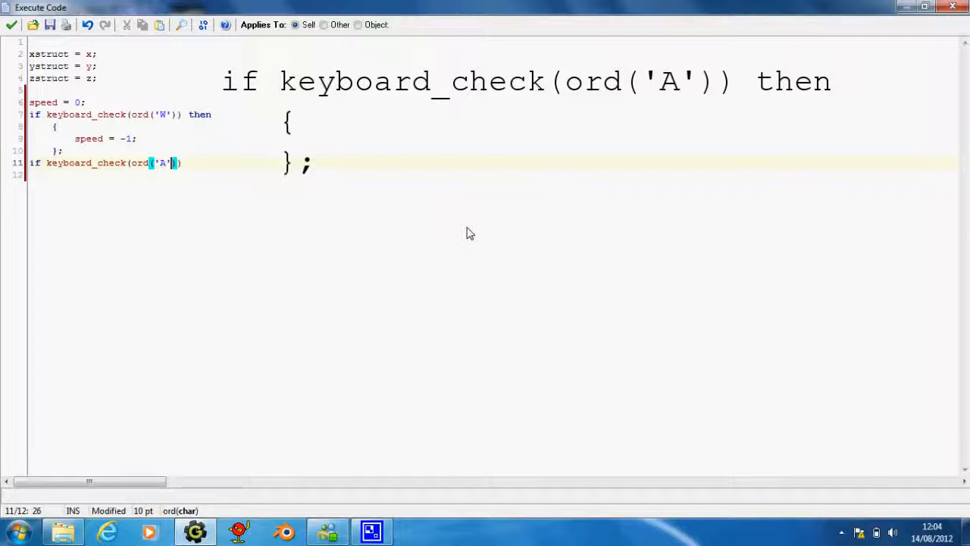
text(then)
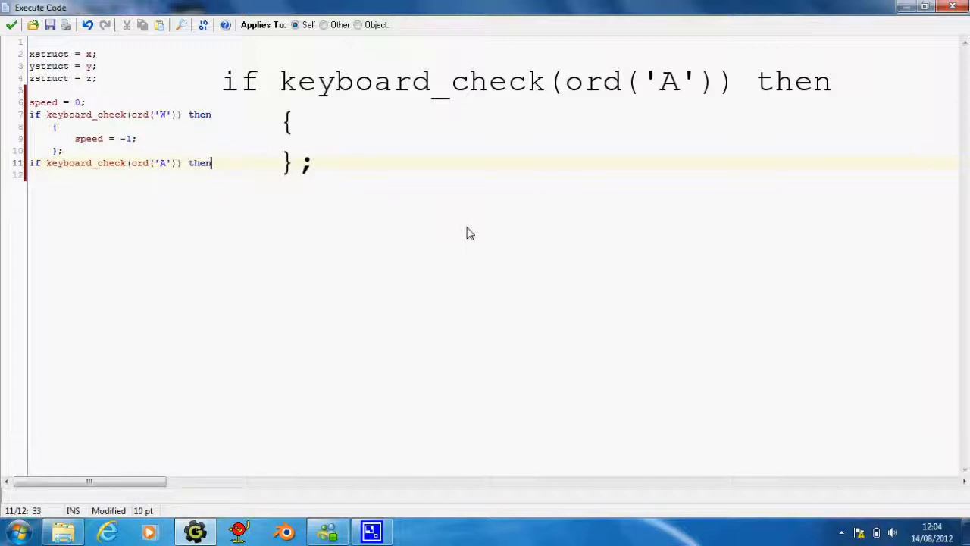
text({)
text(};)
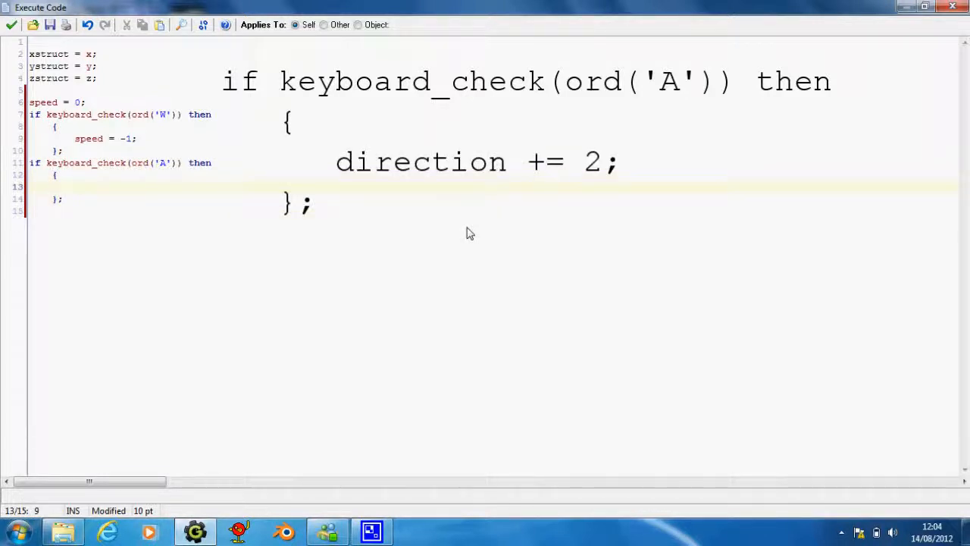
text(direction)
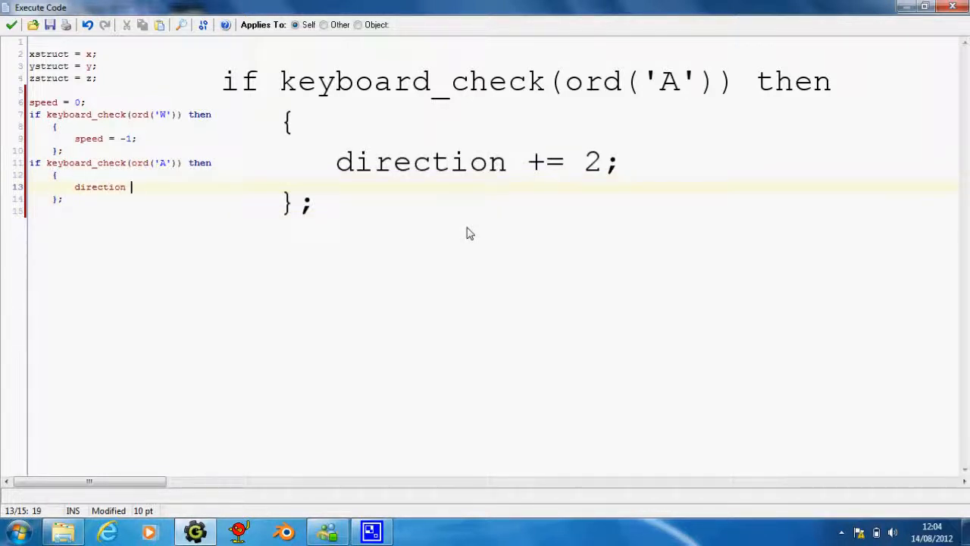
text(+=)
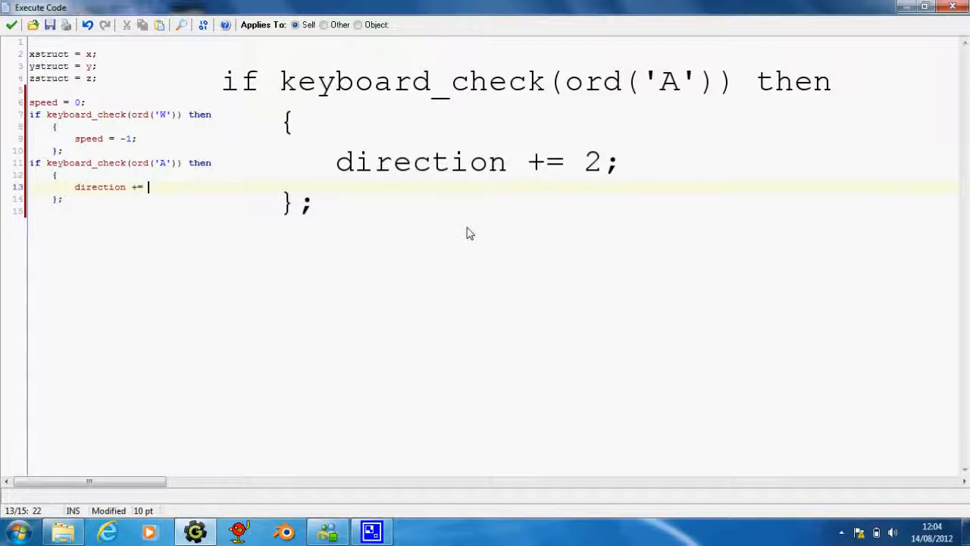
text(2;)
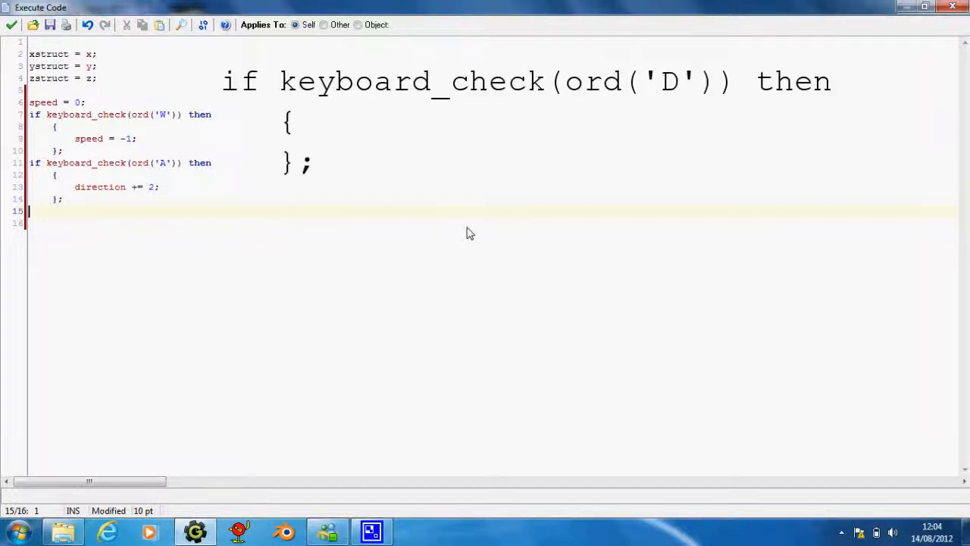
- Add a D-key check with direction -= 2 and apply the step code
text(if keyboard_check)
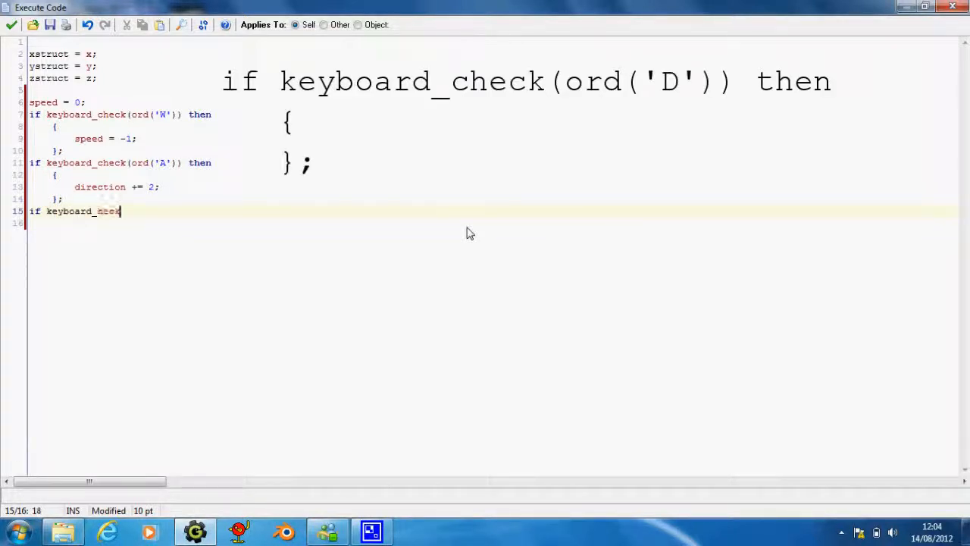
text(()
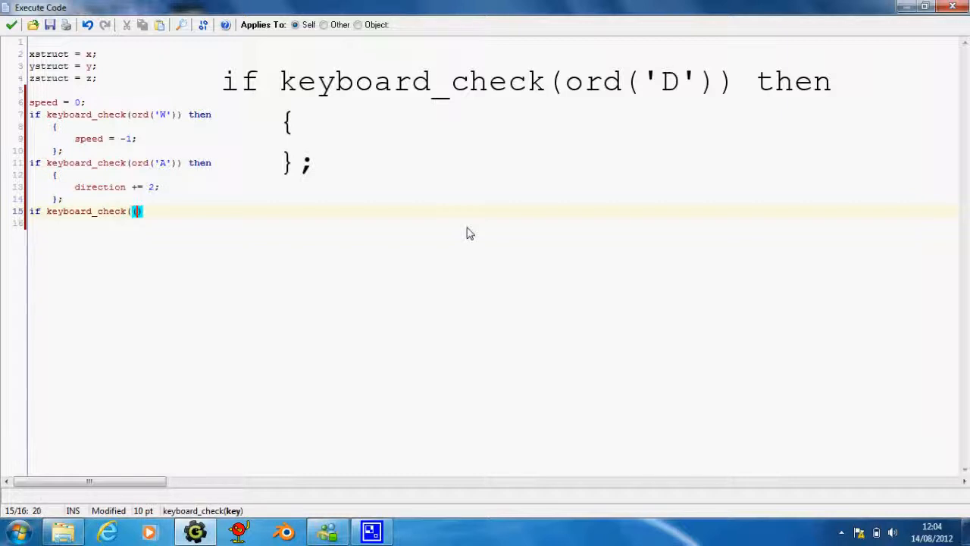
text(ord())
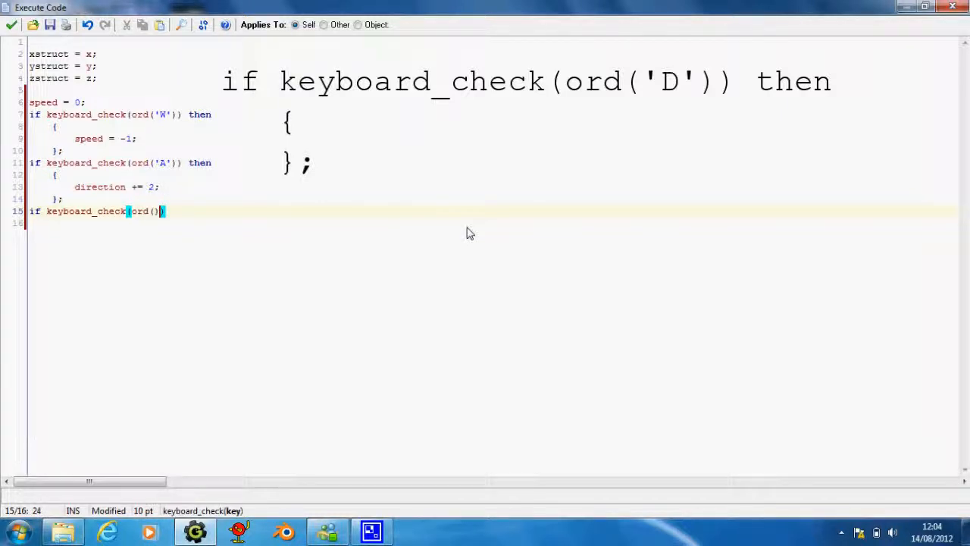
text('')
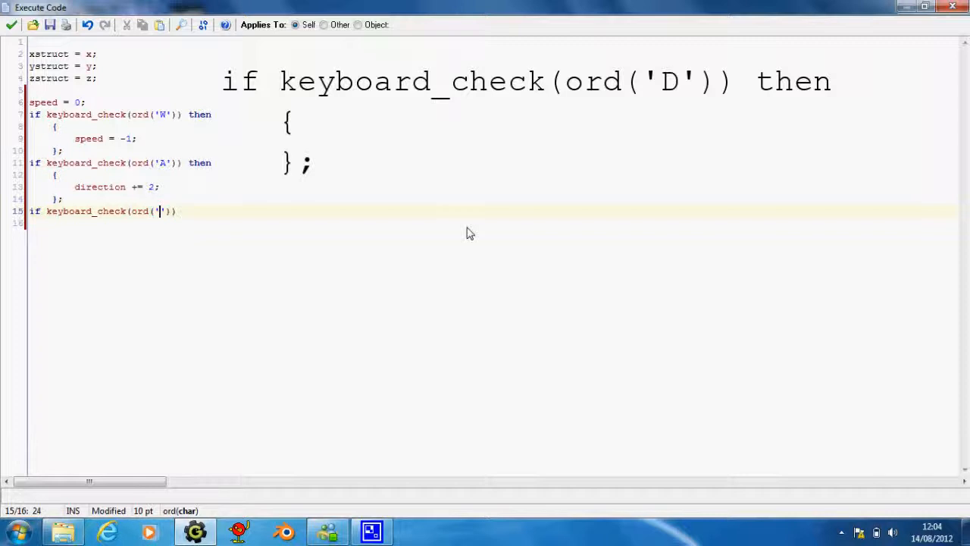
text(D'))
text({)
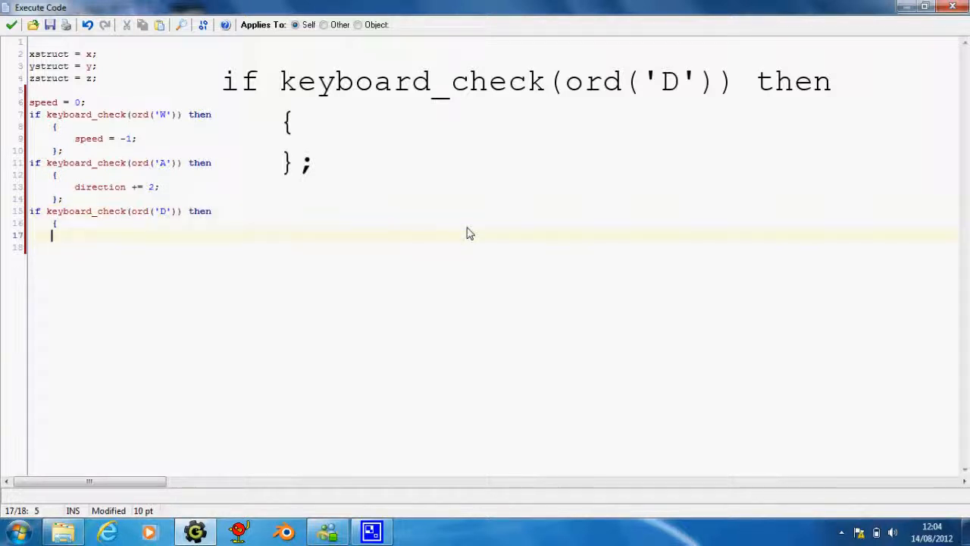
text(};)
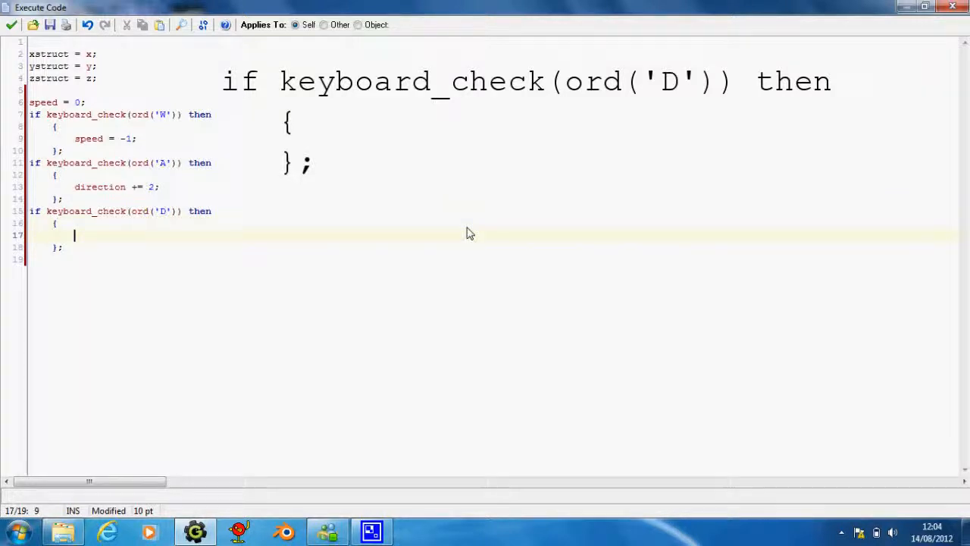
text(directi)
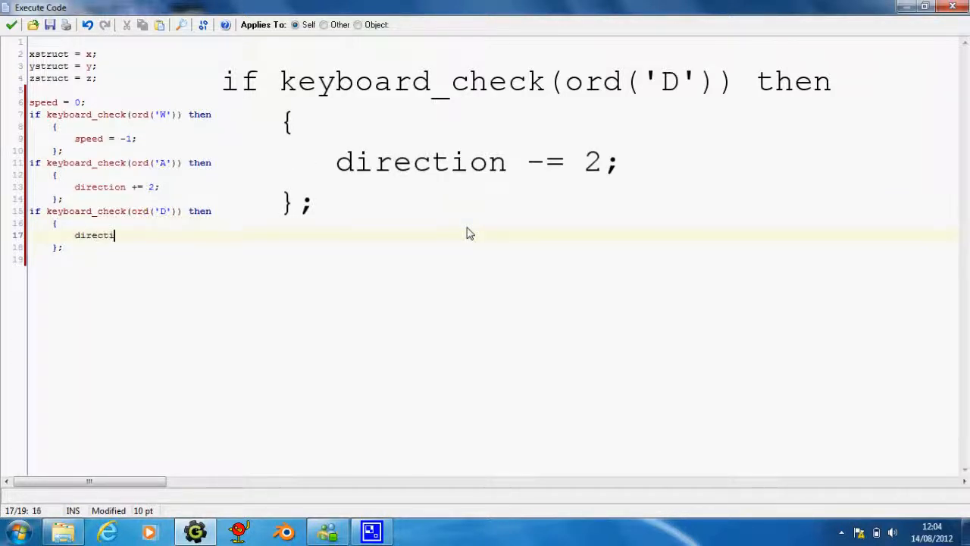
text(on -=)
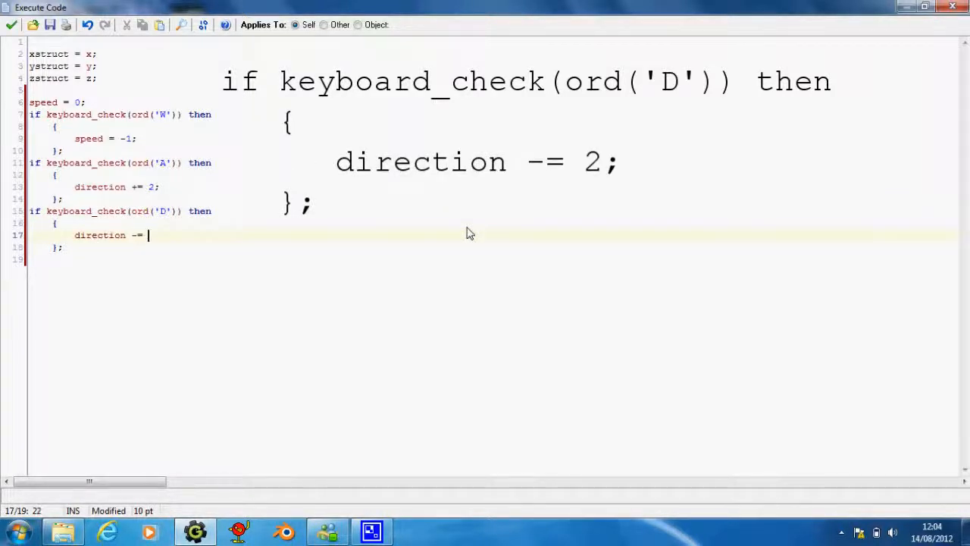
text(2;)
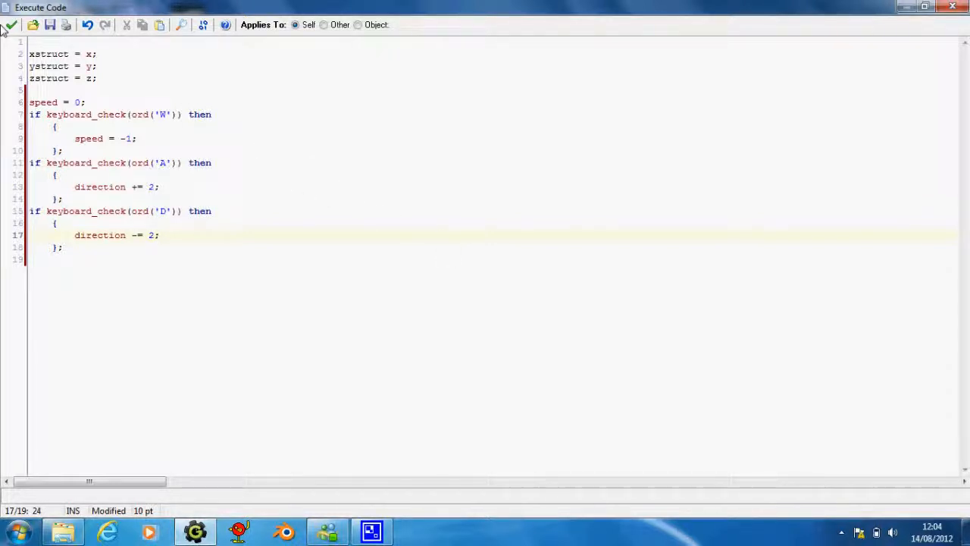
click(10, 25)
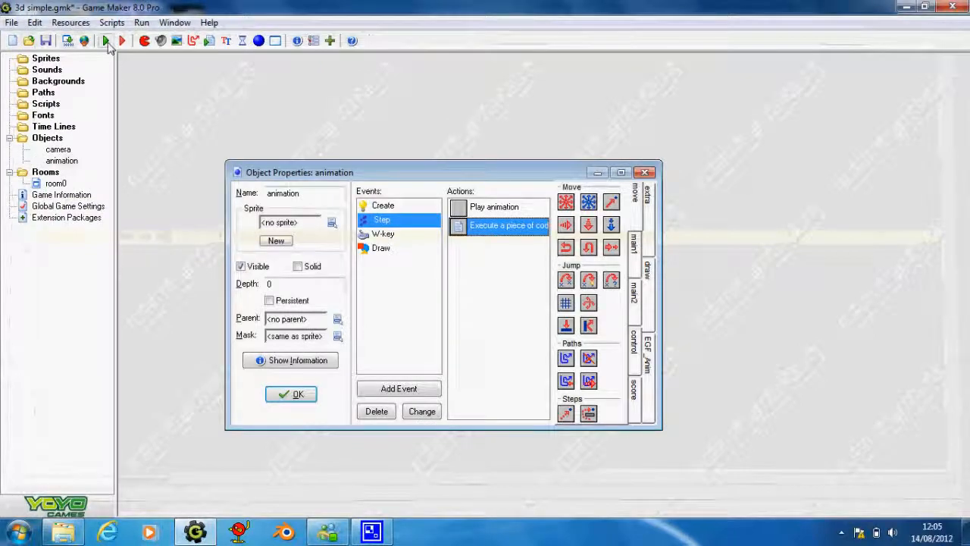
- Test-run the skeleton controls, close the animation object, and open the camera's Draw code
click(121, 41)
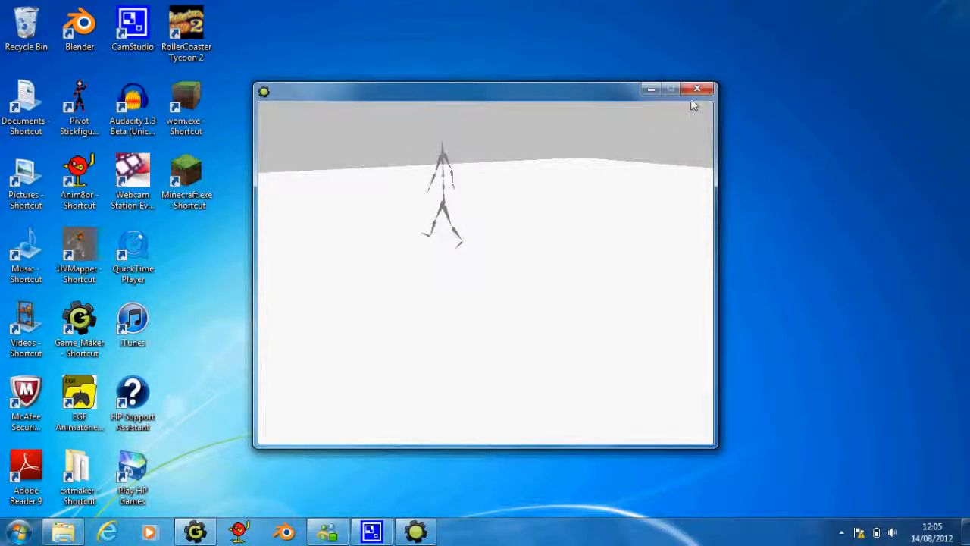
mouse_move(697, 90)
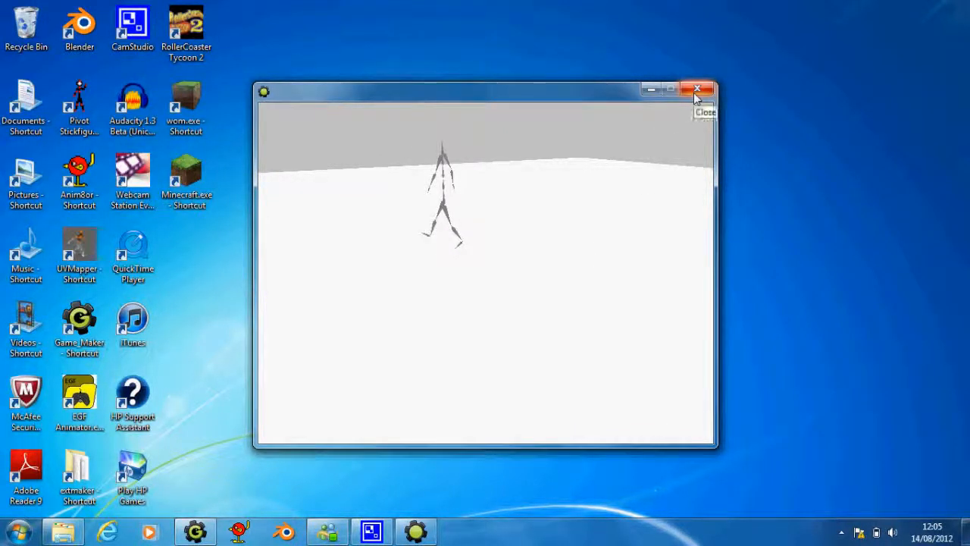
click(697, 89)
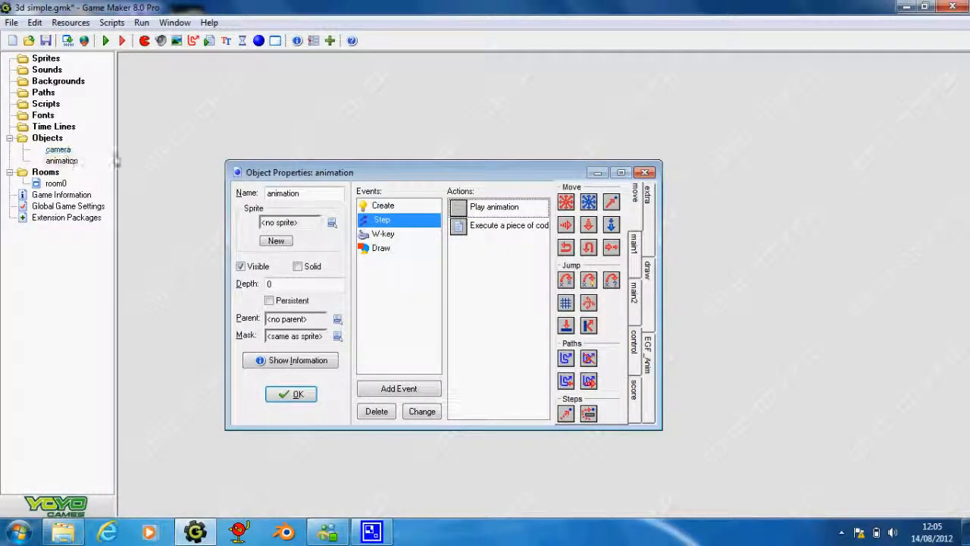
click(290, 393)
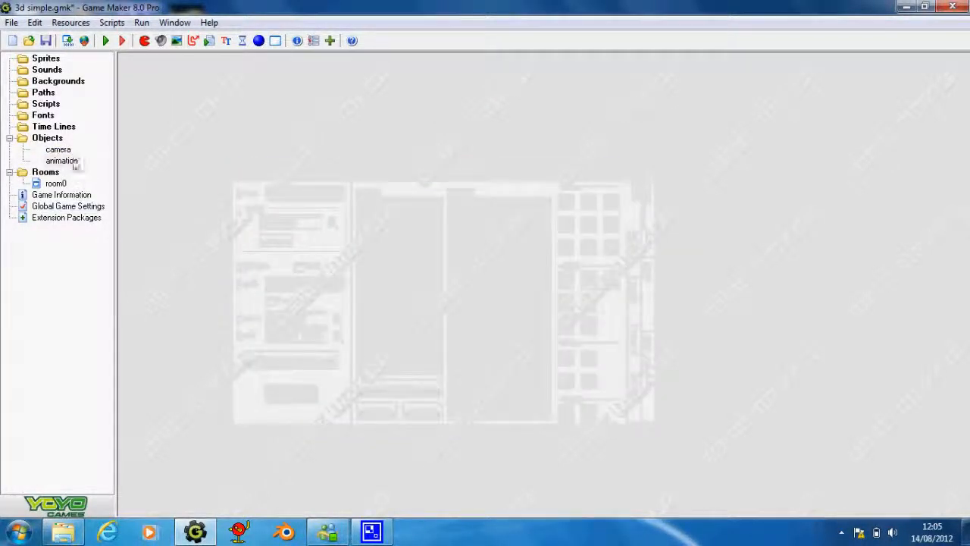
double_click(57, 149)
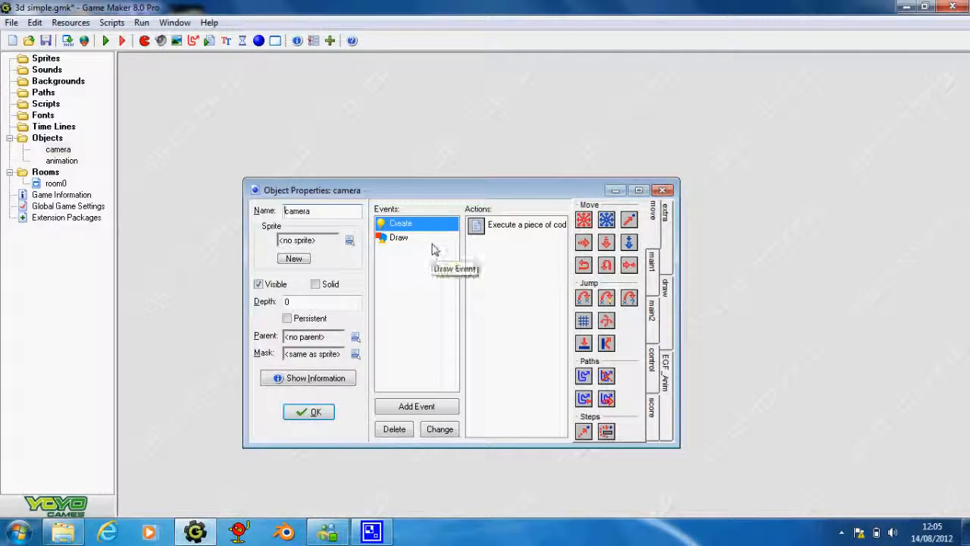
double_click(516, 224)
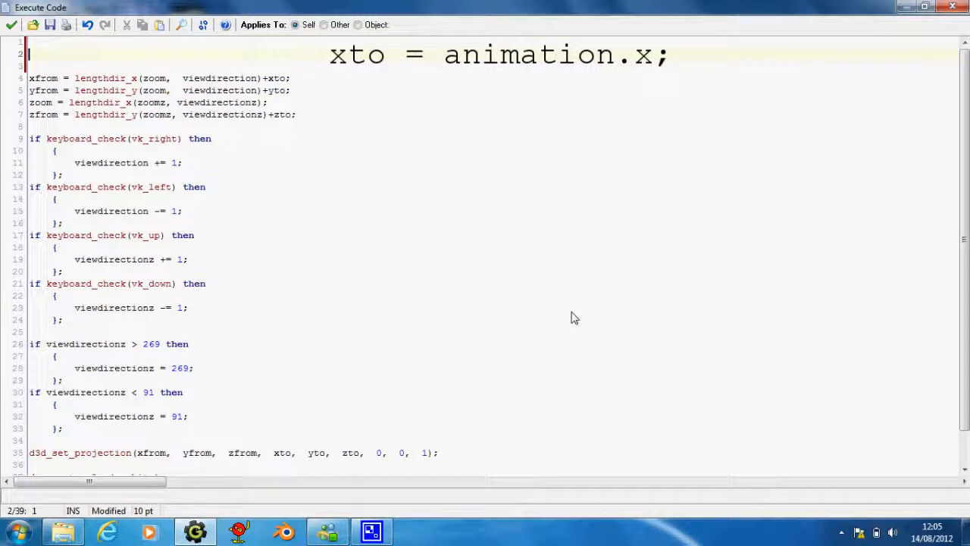
- Add 'xto = animation.x' and 'yto = animation.y;' at the top of the camera code
text(xto = animat)
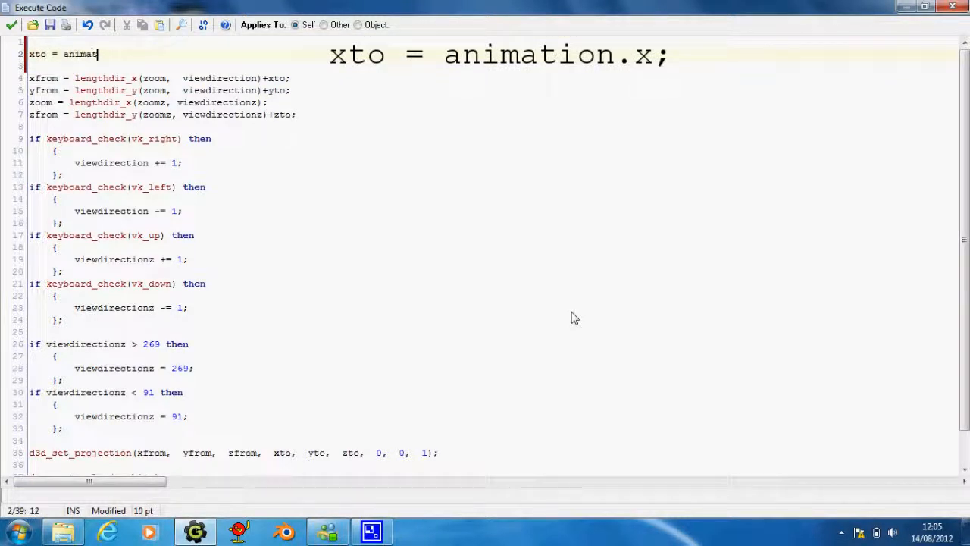
text(ion.x)
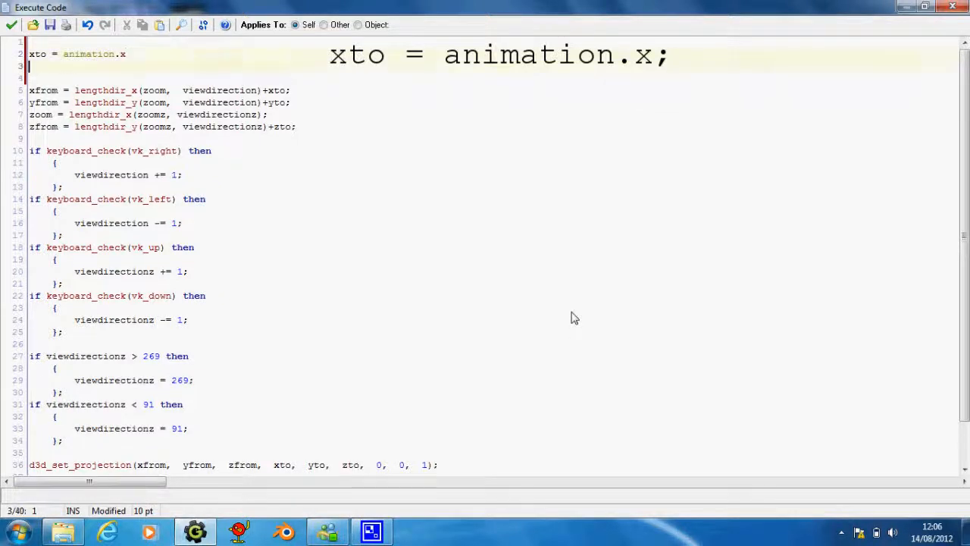
text(yto = animation)
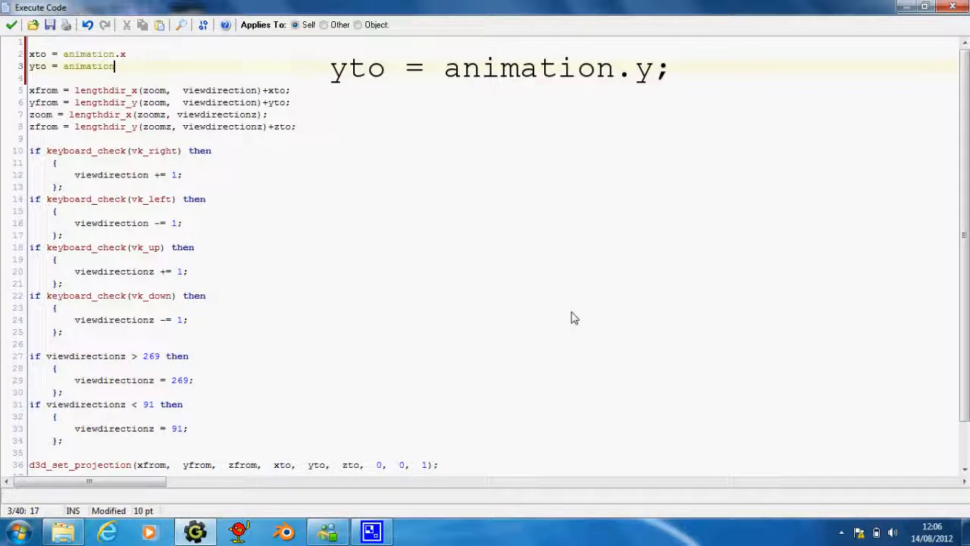
text(.y;)
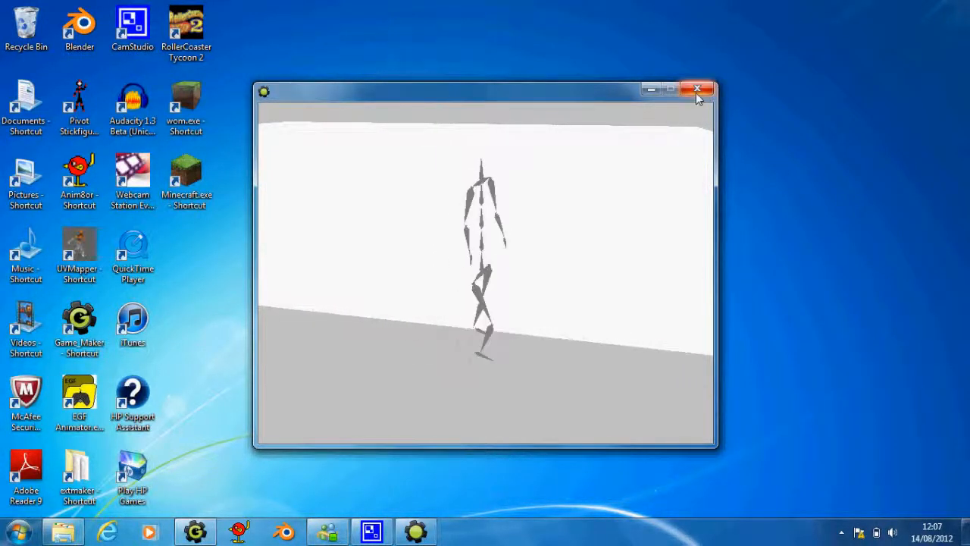
mouse_move(697, 94)
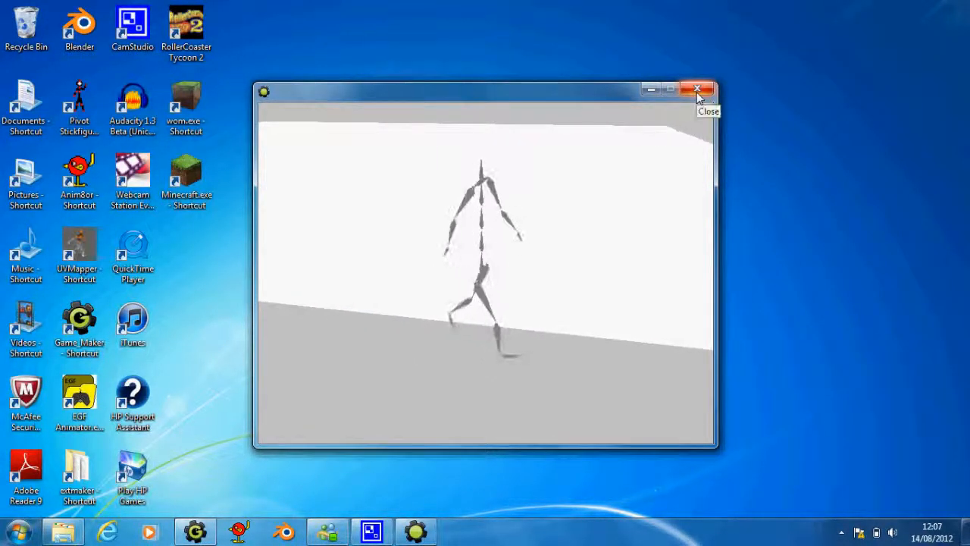
- End the test run after walking the skeleton with the camera following
click(697, 89)
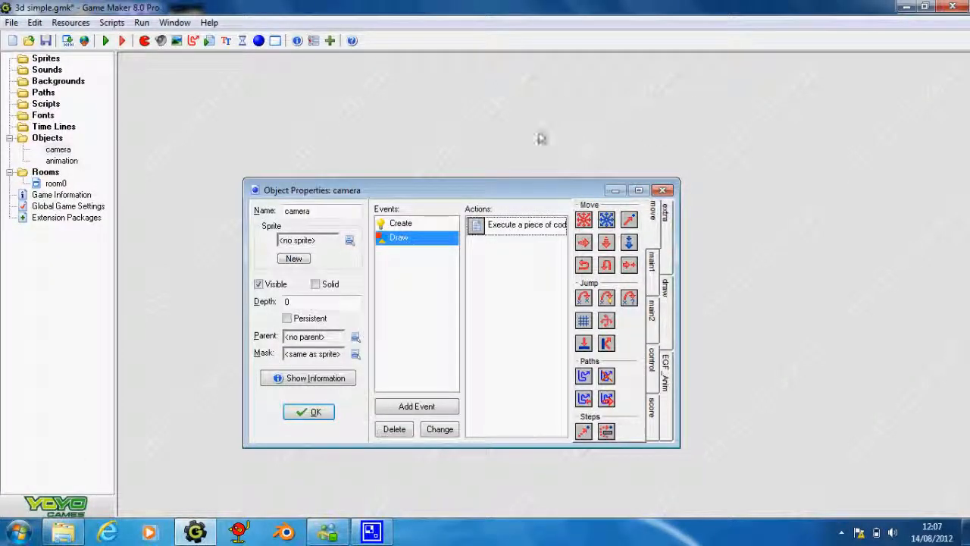
- Close the camera object's properties and choose File > Save As
click(308, 411)
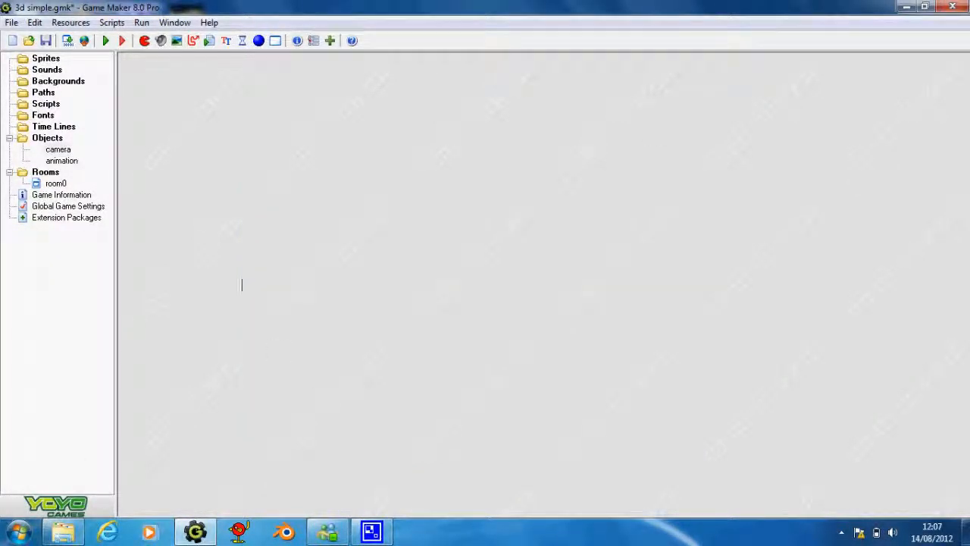
click(11, 22)
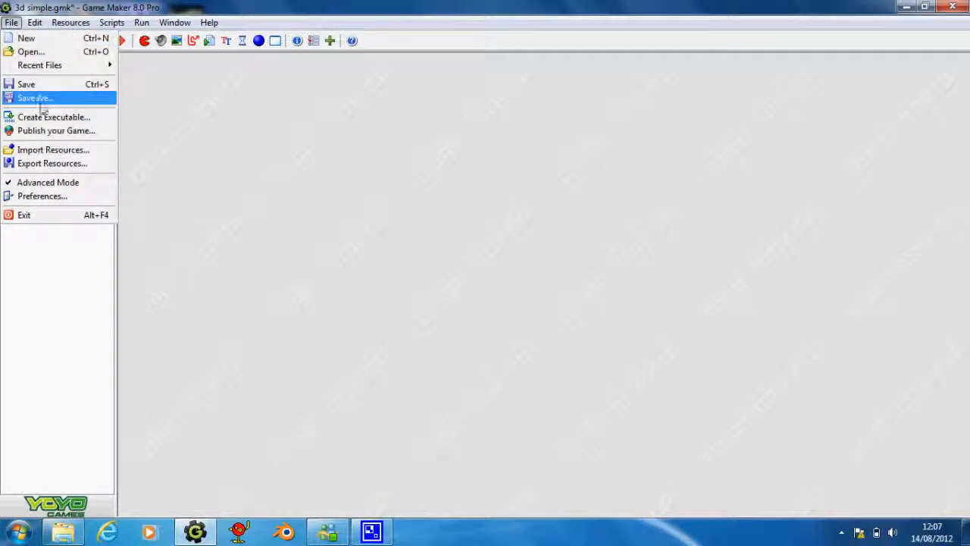
click(34, 97)
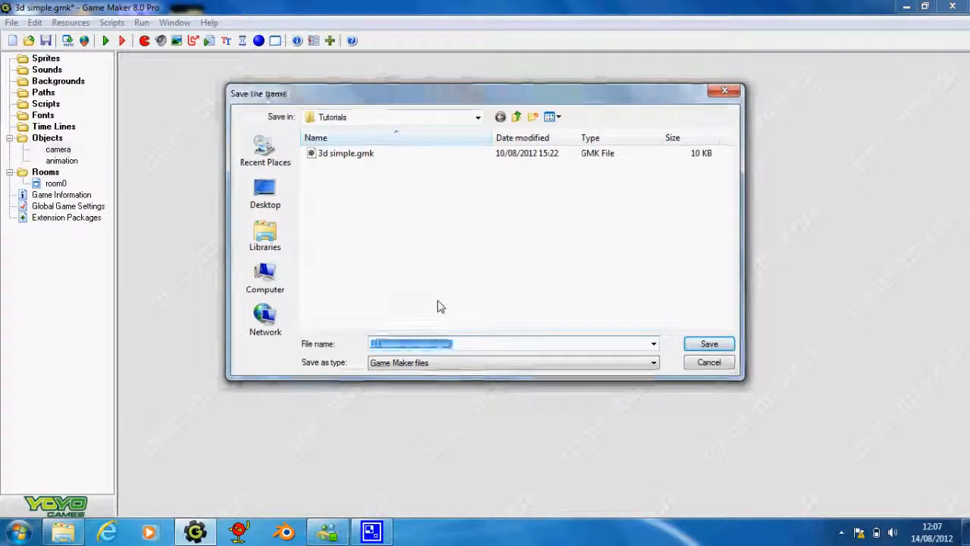
- Save the project as '3d simple animation.gmk'
click(709, 344)
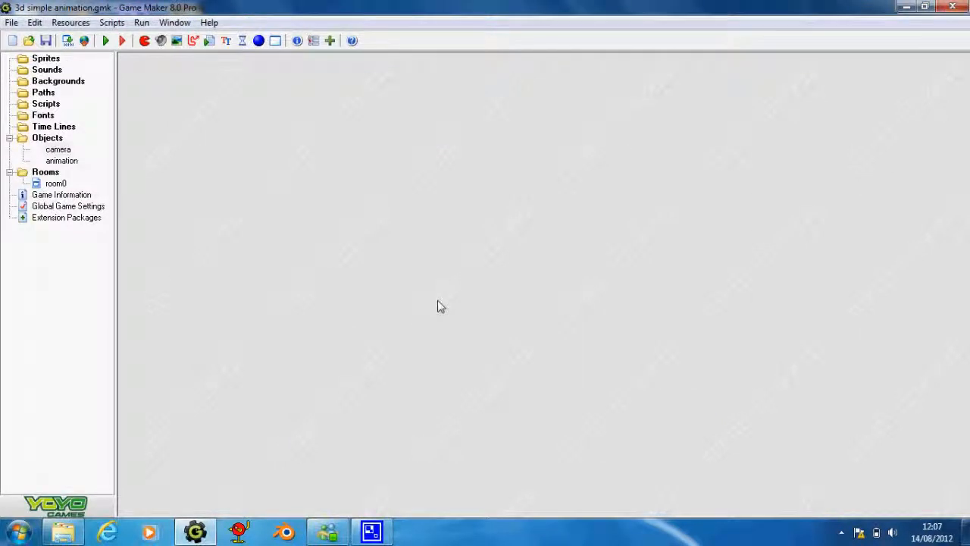
mouse_move(280, 276)
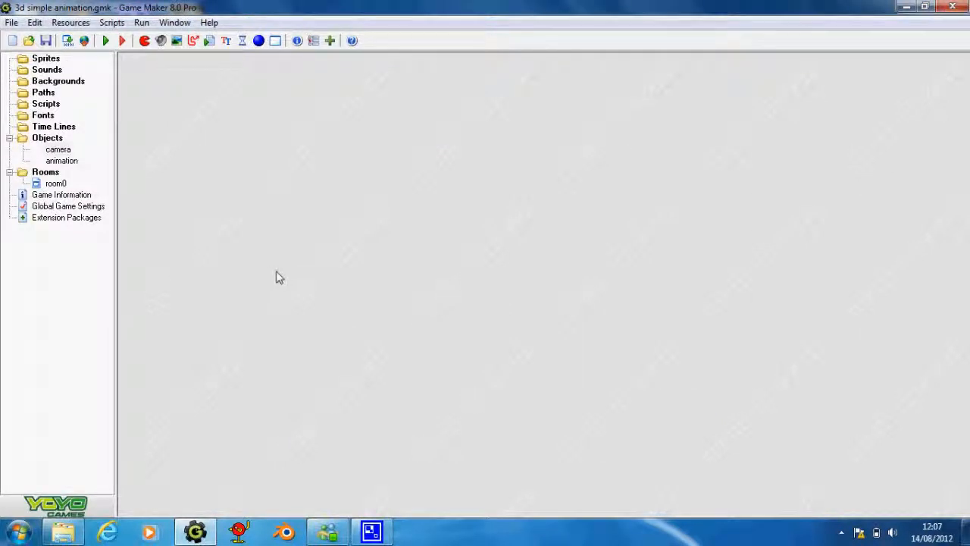
mouse_move(286, 279)
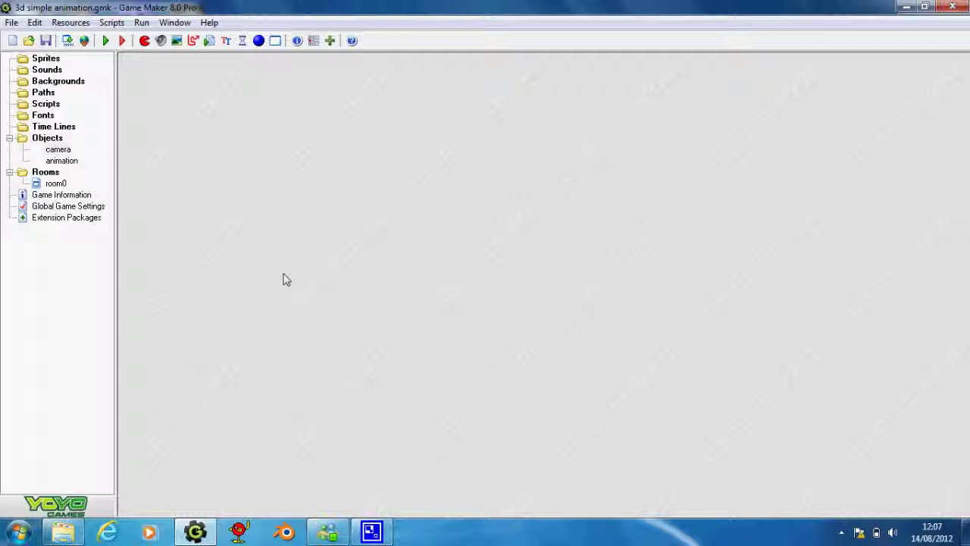